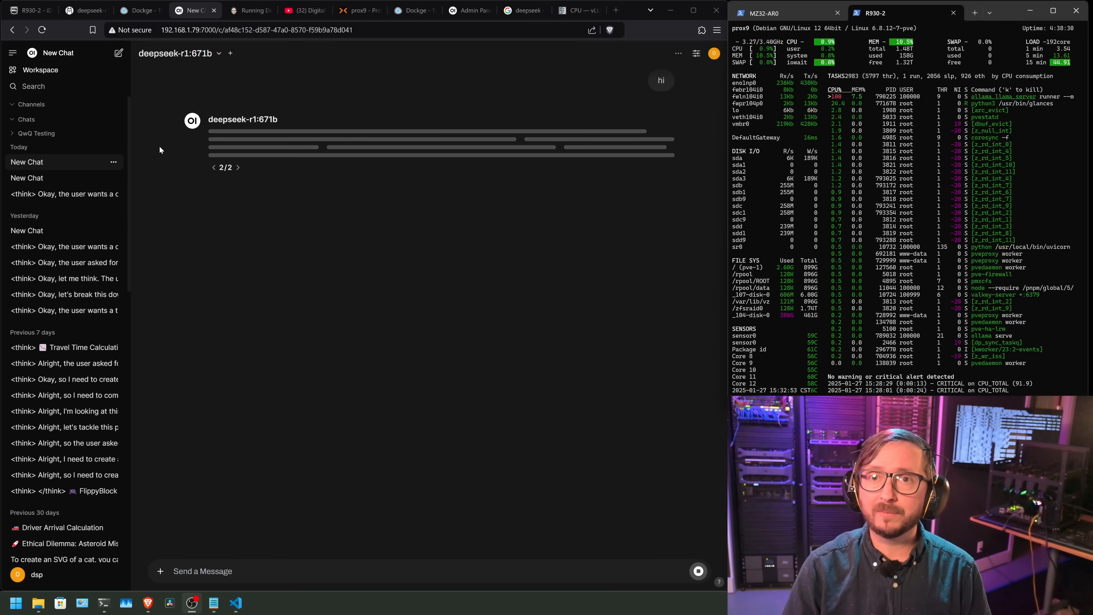
mouse_move(516, 70)
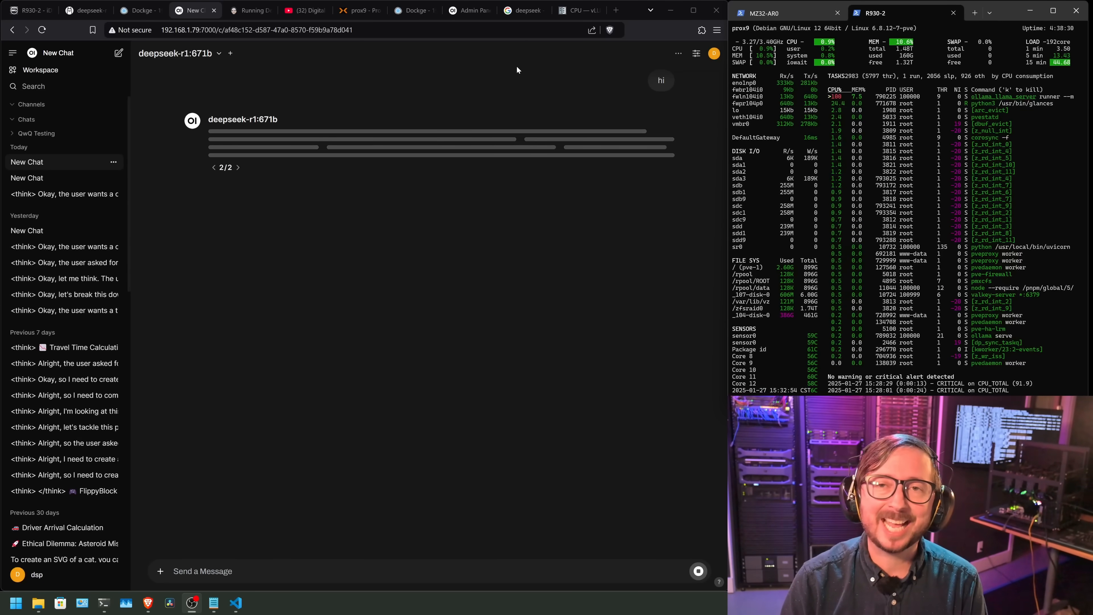
- Scroll through the open page, check container 104 (gpu-1) in Proxmox, then land on the YouTube channel's Videos page
left_click(520, 10)
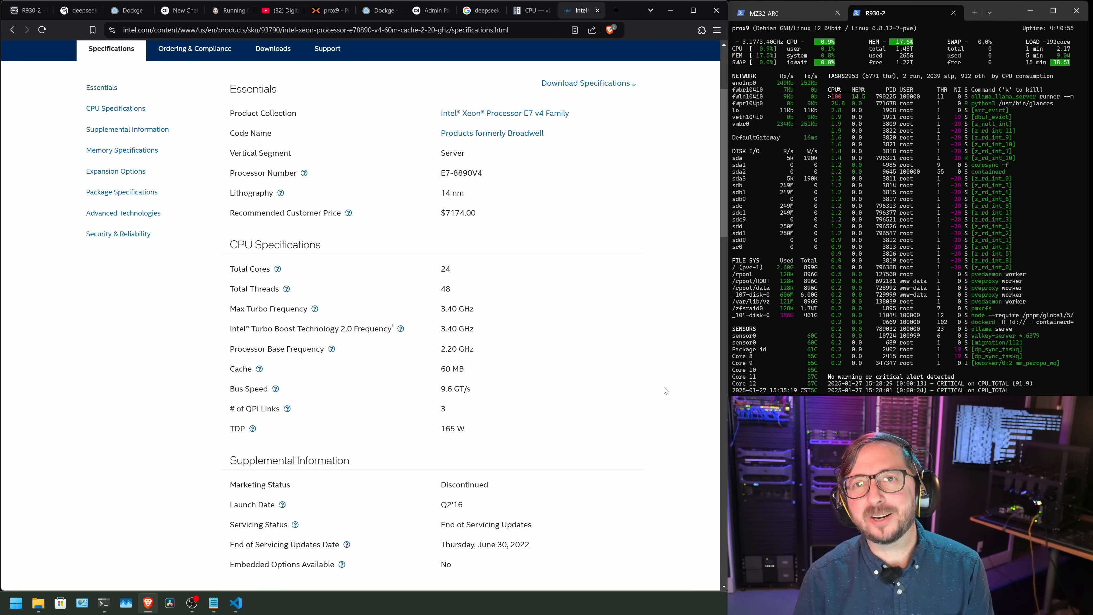
scroll("down", 3)
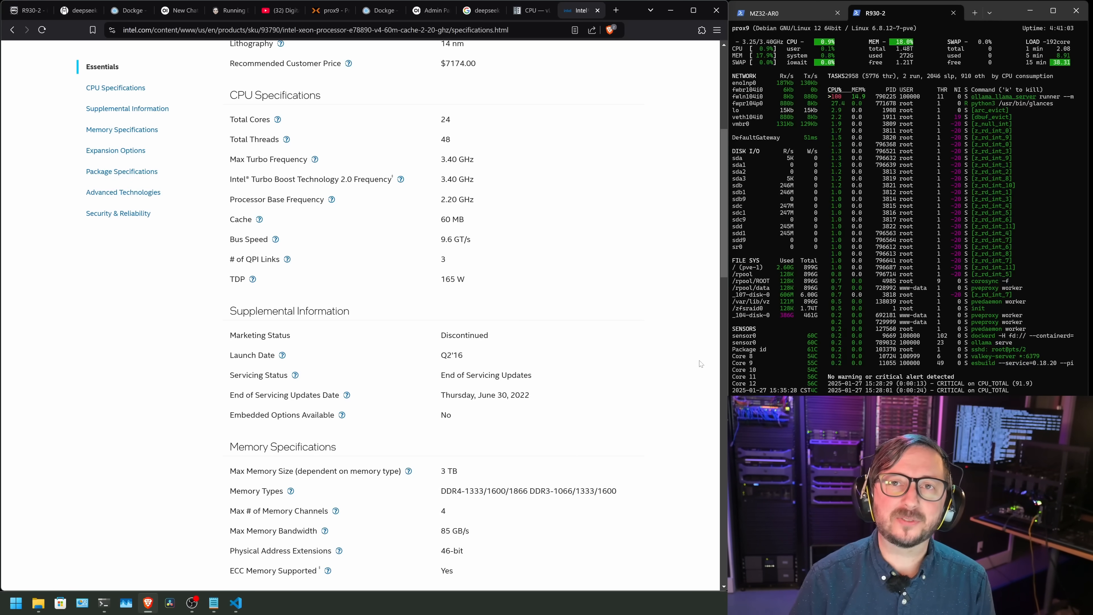
mouse_move(625, 239)
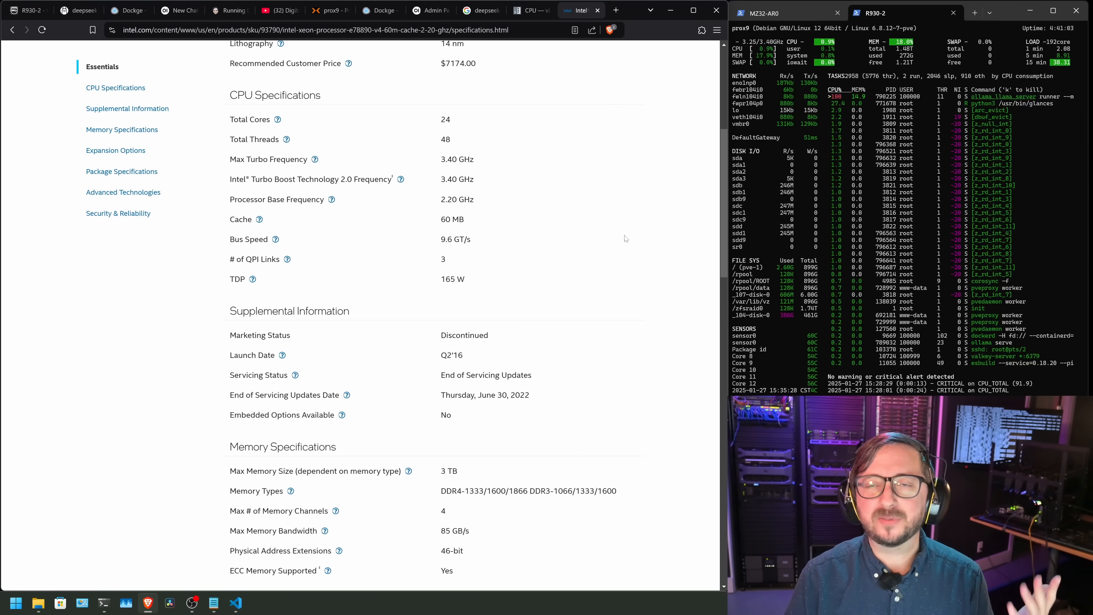
scroll("down", 3)
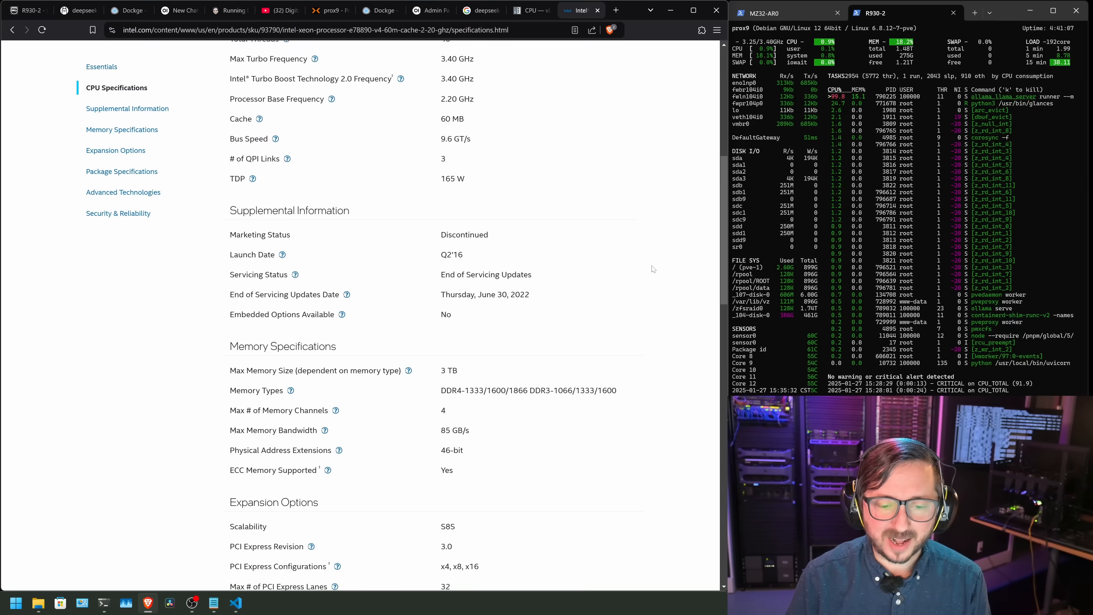
scroll("down", 3)
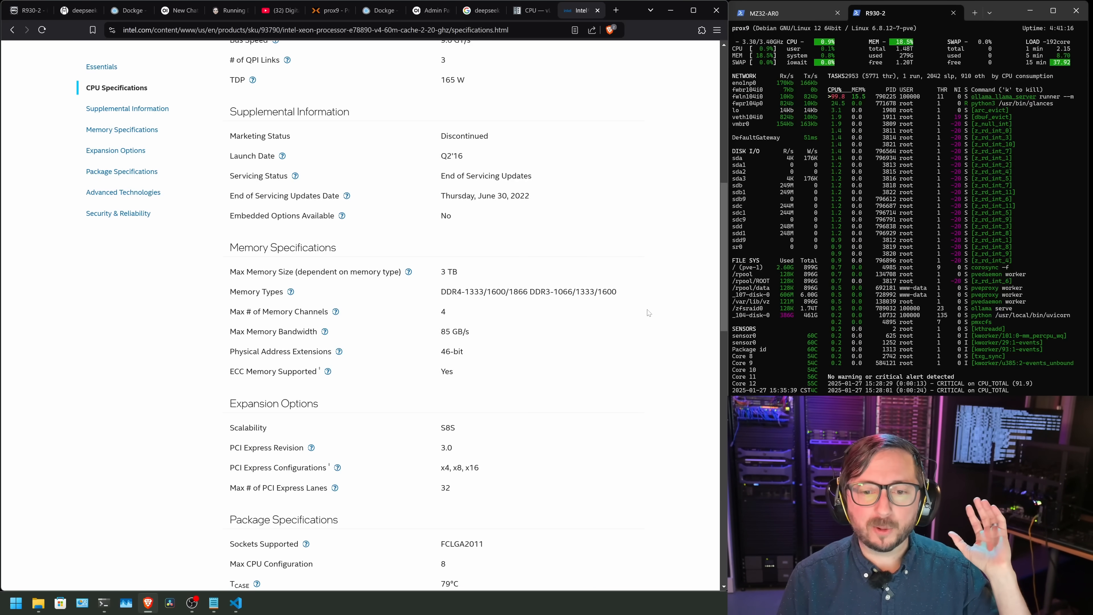
scroll("down", 3)
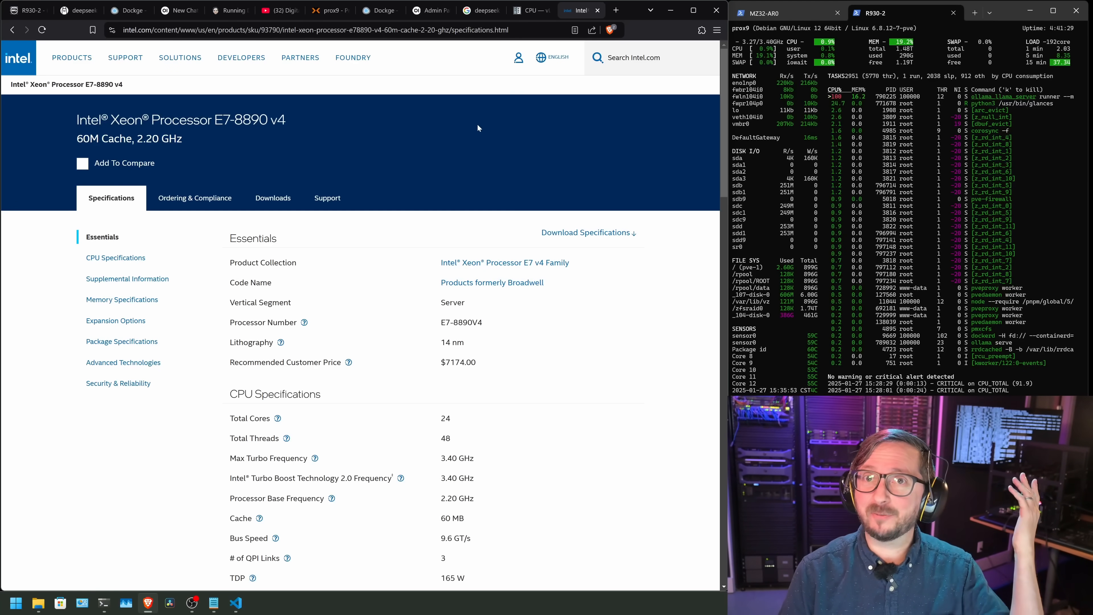
left_click(328, 10)
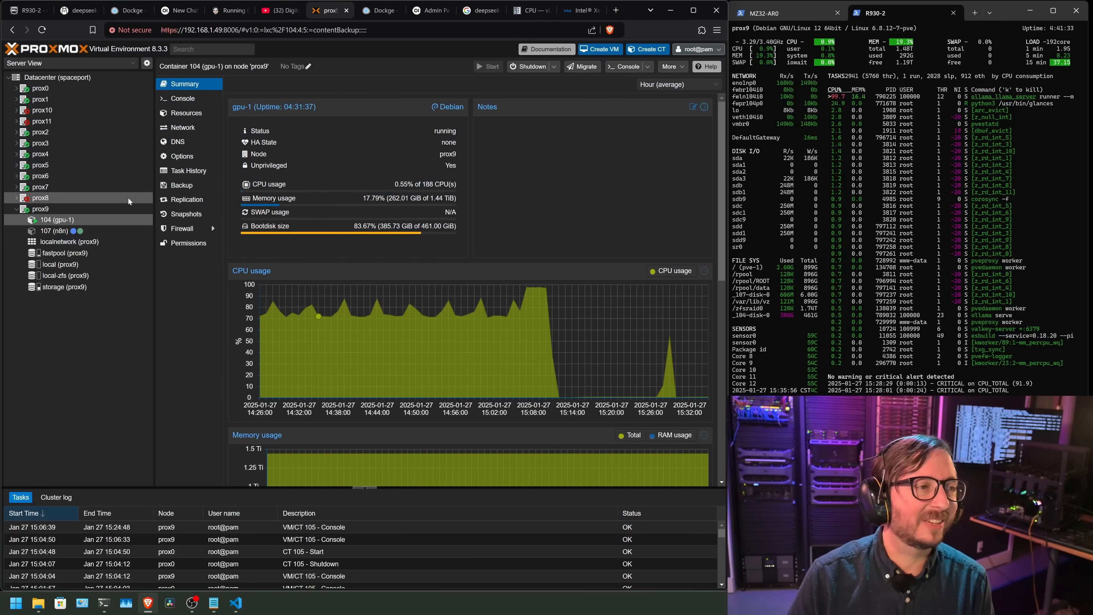
mouse_move(55, 230)
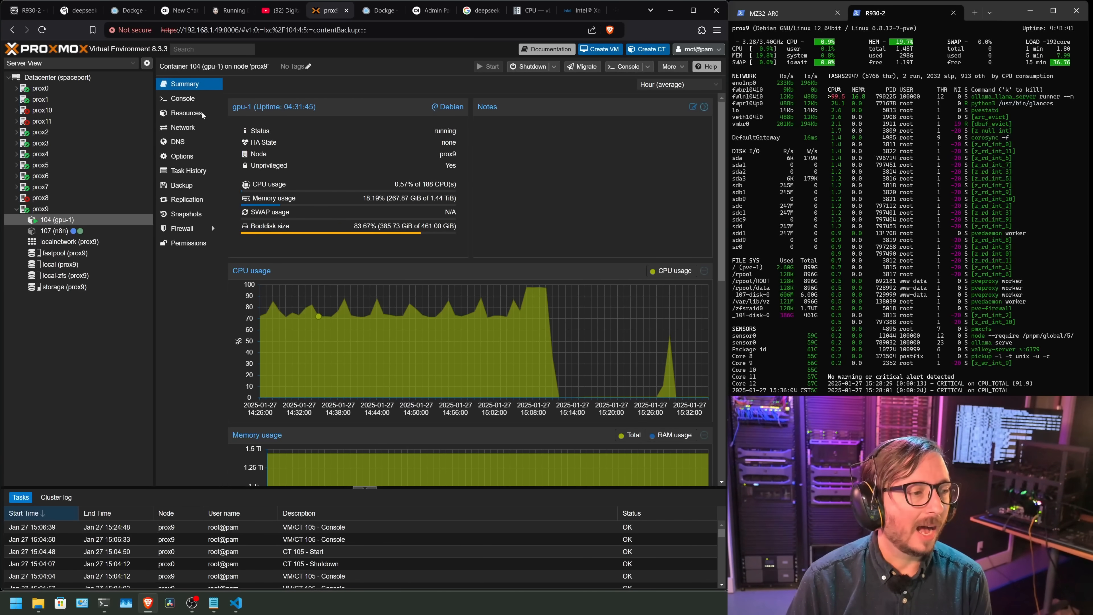
left_click(277, 11)
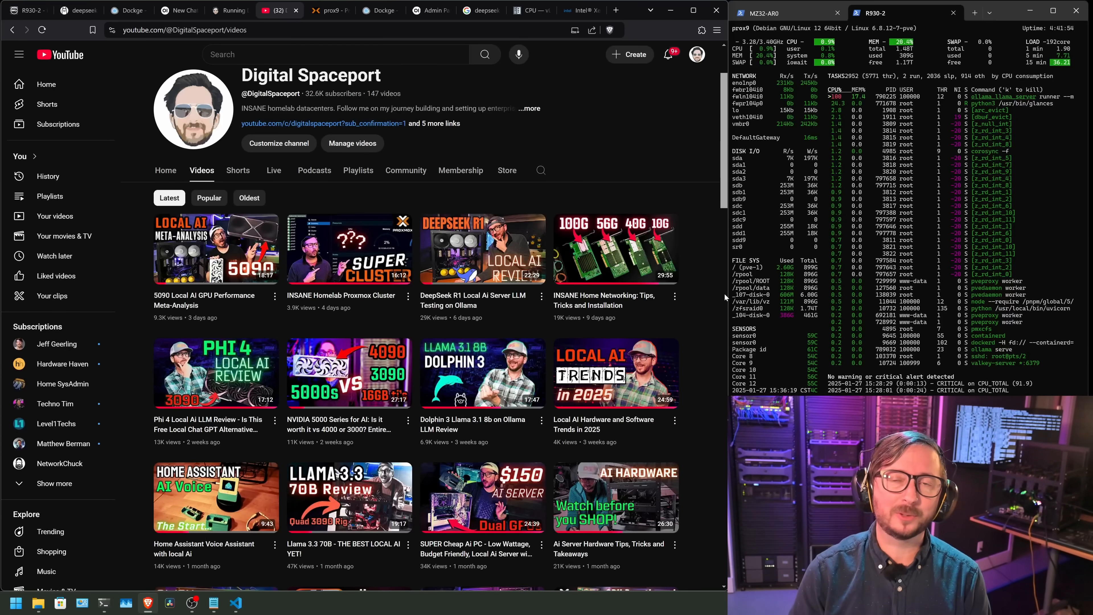
scroll("down", 3)
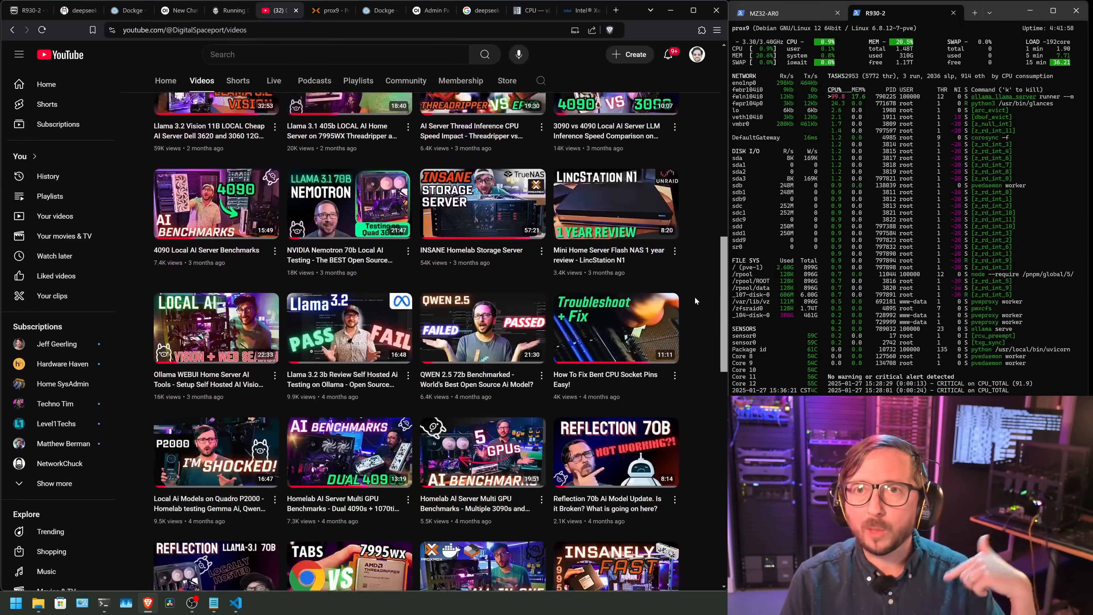
scroll("down", 3)
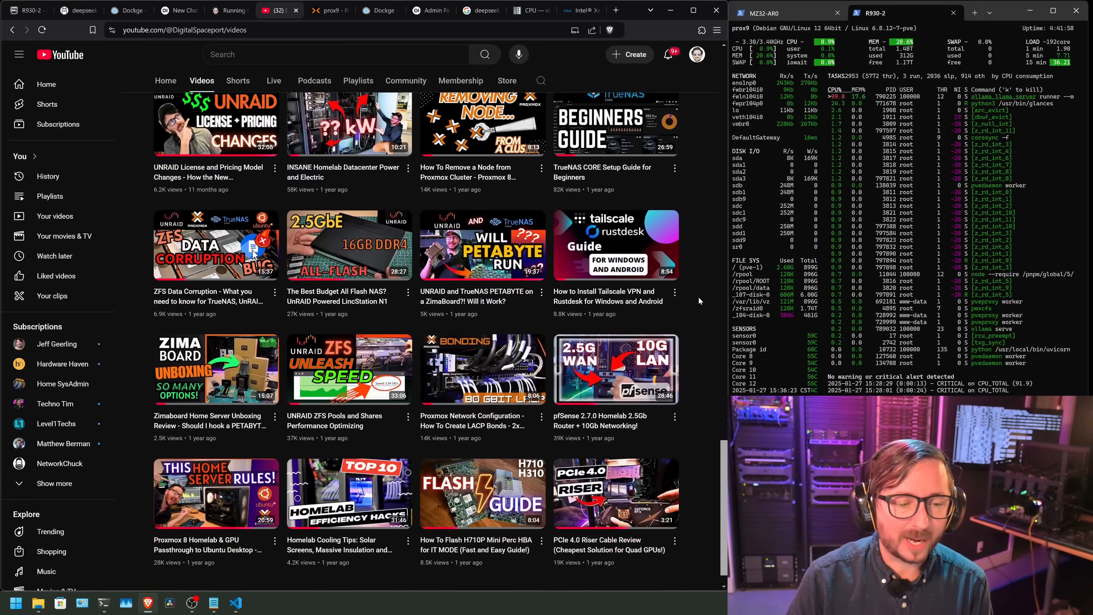
scroll("down", 3)
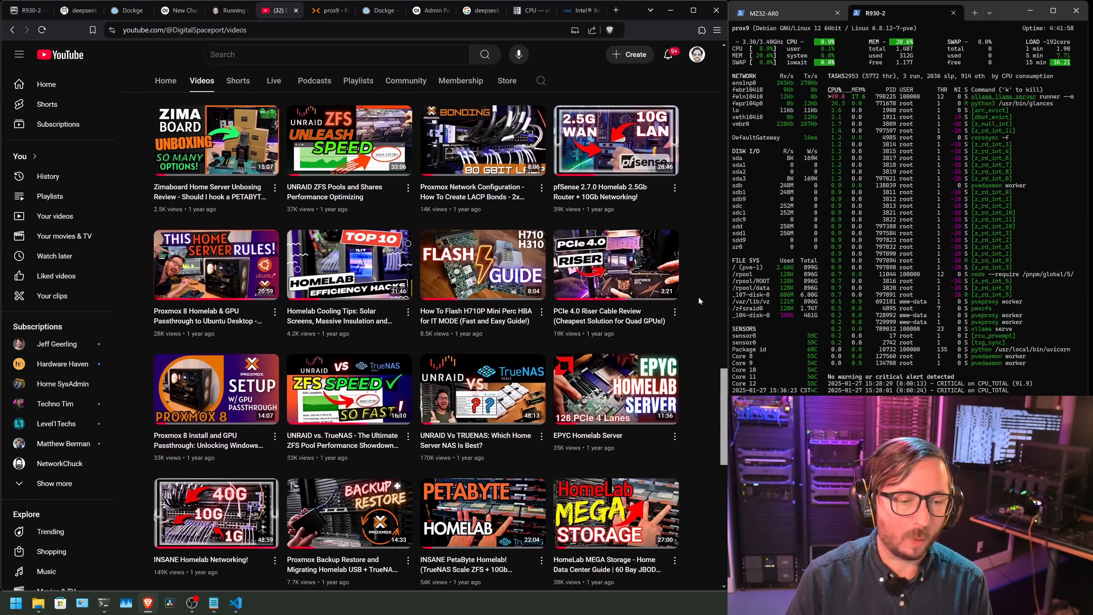
scroll("down", 3)
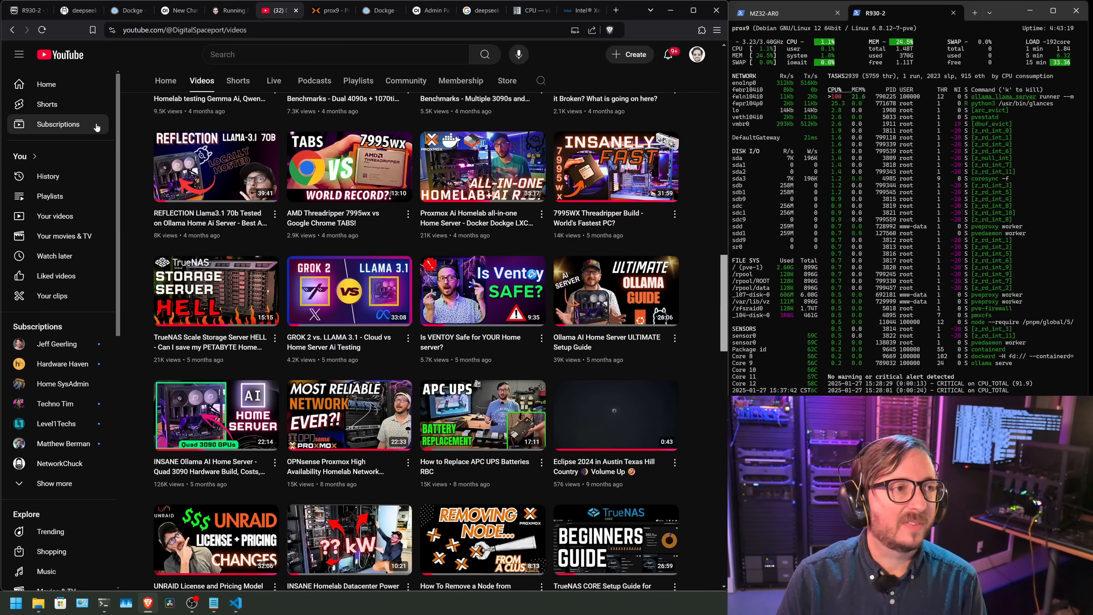
- Show node prox1's summary (128 EPYC 7B12 threads, 503 GiB RAM) and expand its guests, including container 106 (gpu-1)
left_click(328, 10)
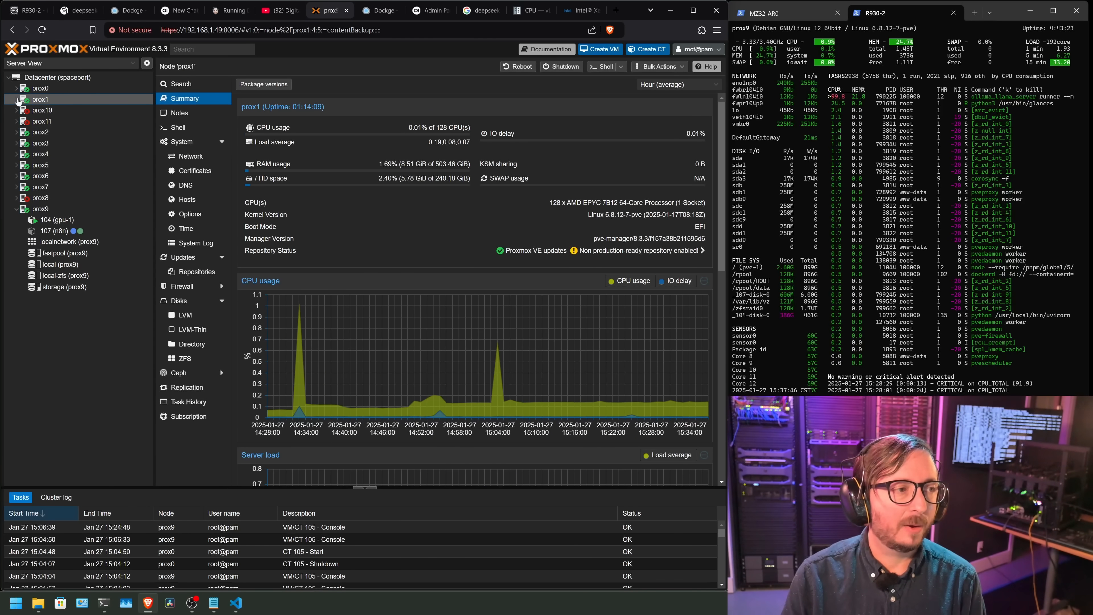
left_click(17, 100)
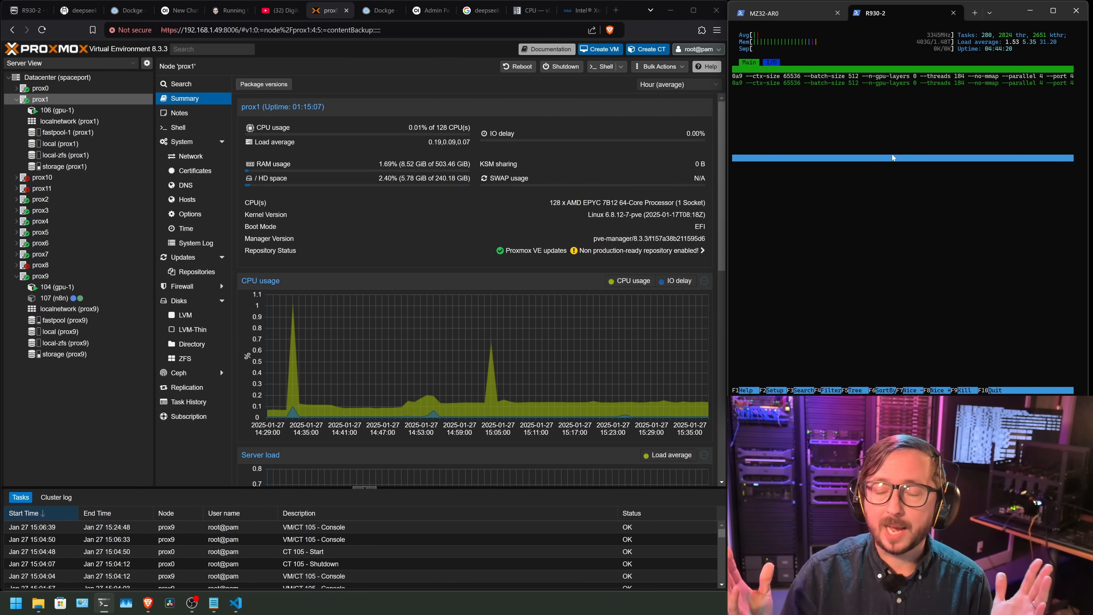
mouse_move(769, 88)
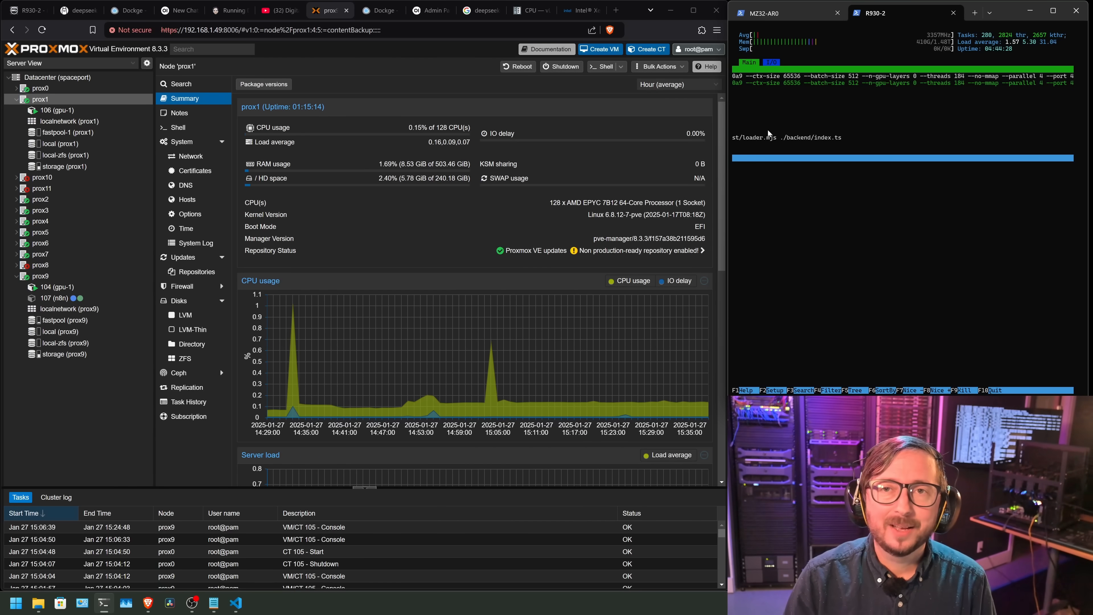
- Return via the chat tab to the blog post's Dell R930 notes and highlight the OLLAMA_NUM_PARALLEL=1 setting
left_click(177, 10)
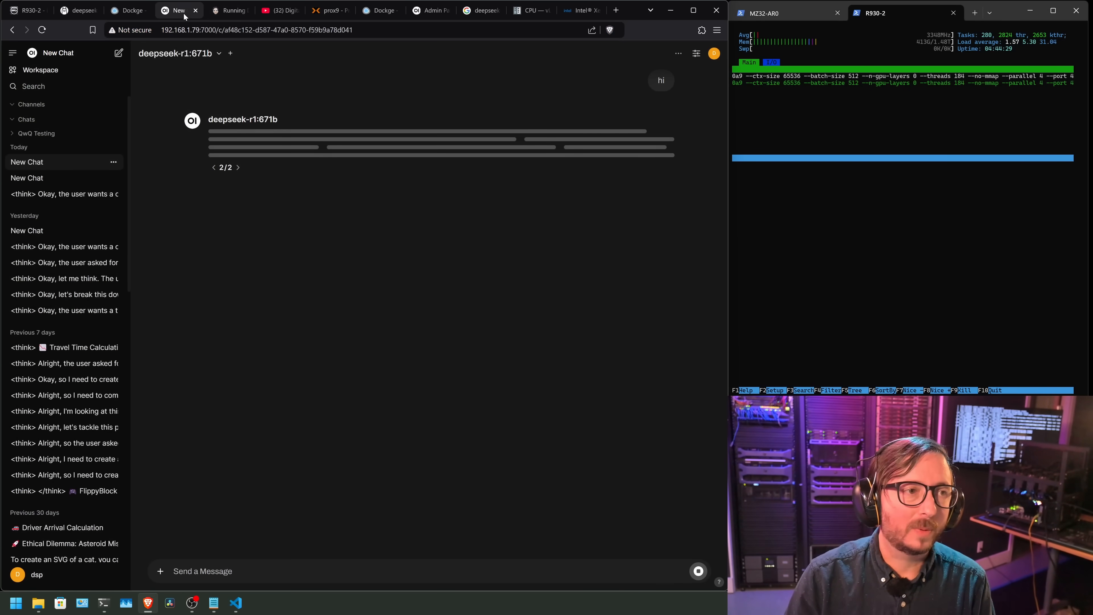
left_click(228, 10)
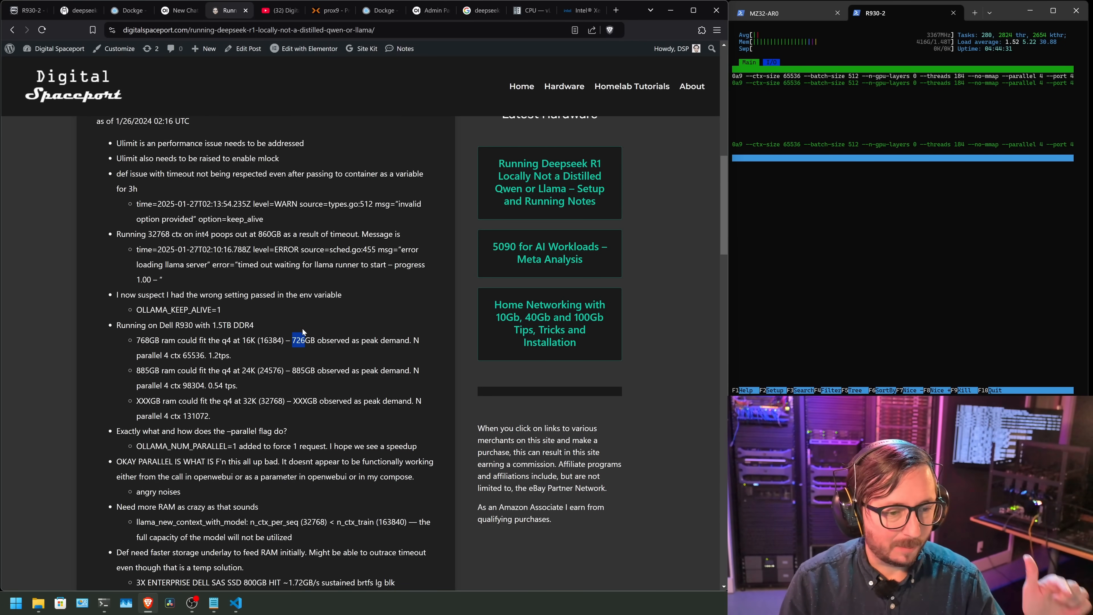
scroll("down", 3)
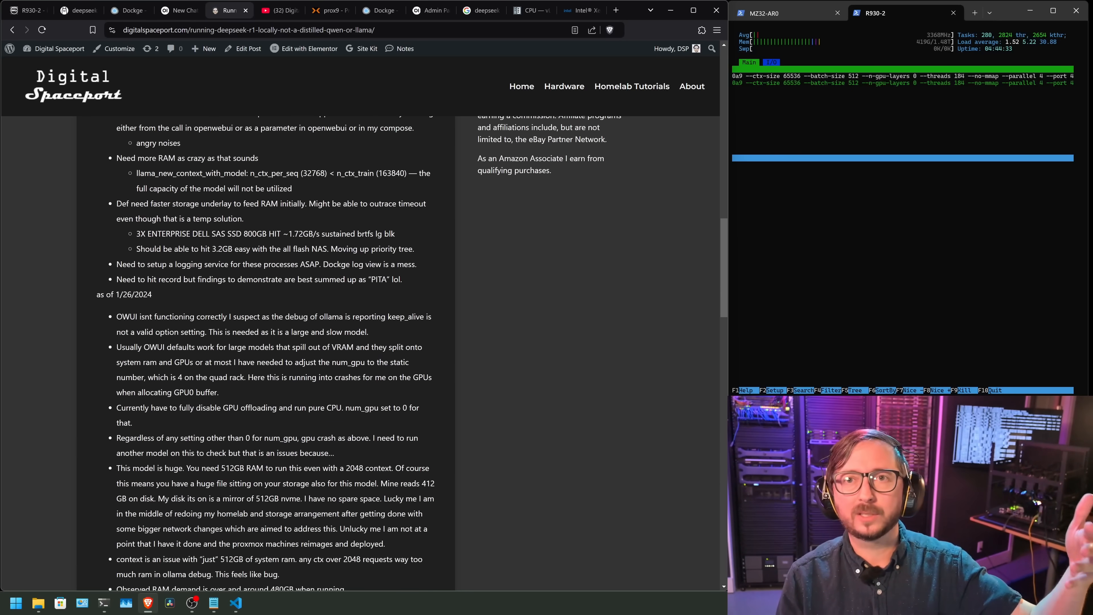
scroll("up", 3)
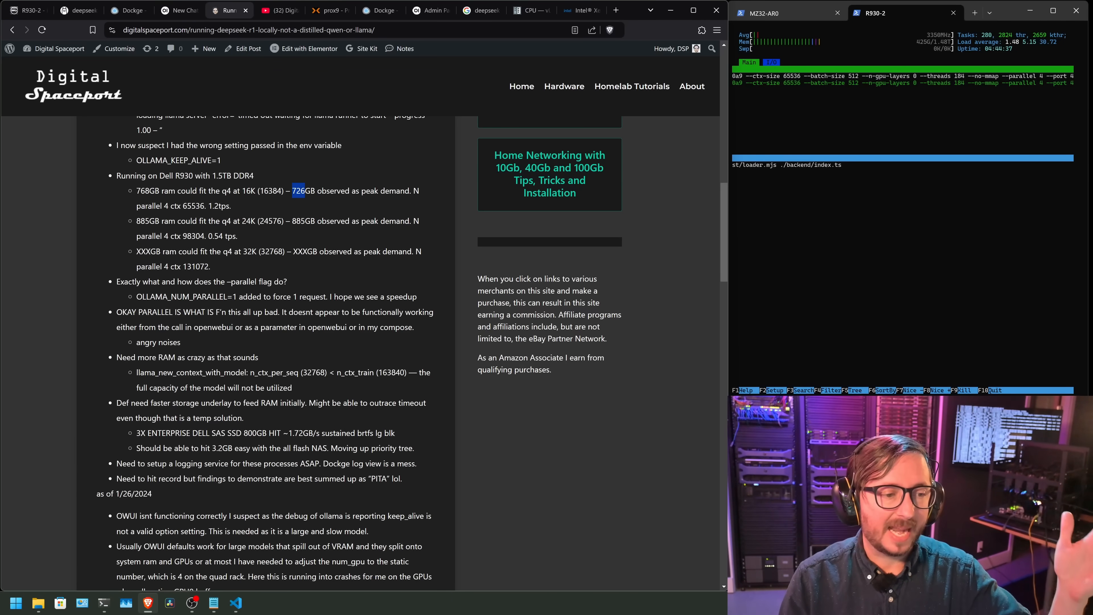
double_click(186, 296)
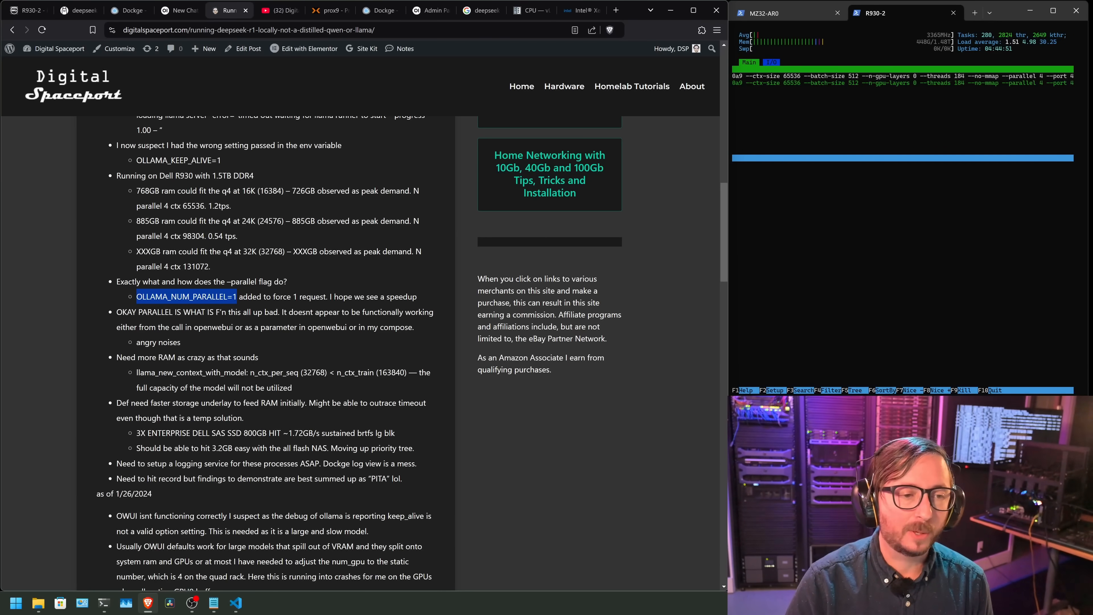
double_click(271, 190)
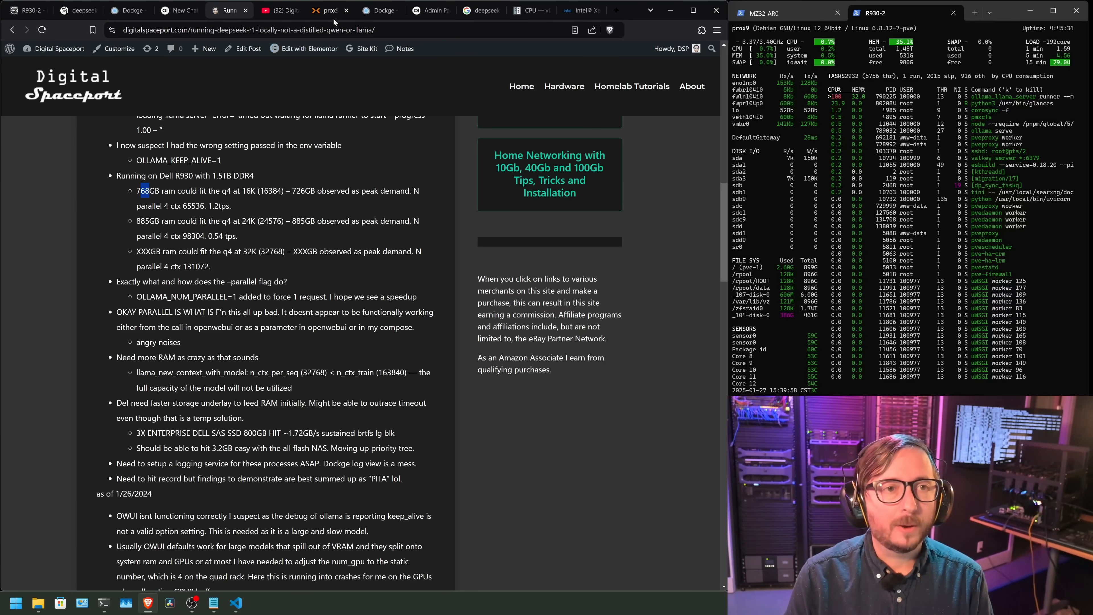
- Check node prox9's summary (192 Xeon threads, 37% RAM use), then move on to Google's DeepSeek news results
left_click(328, 9)
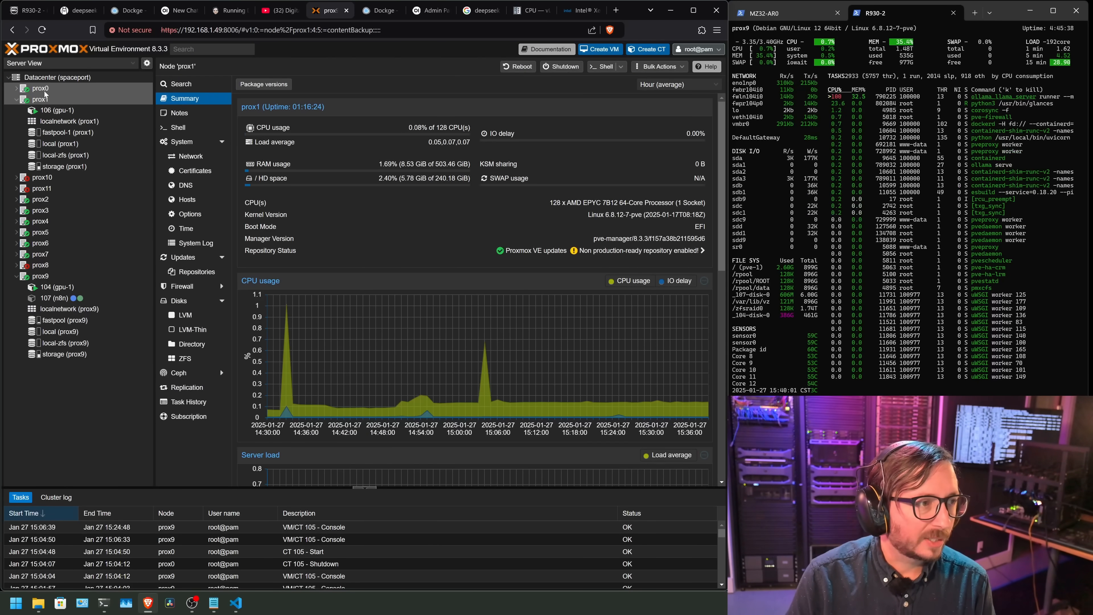
left_click(41, 275)
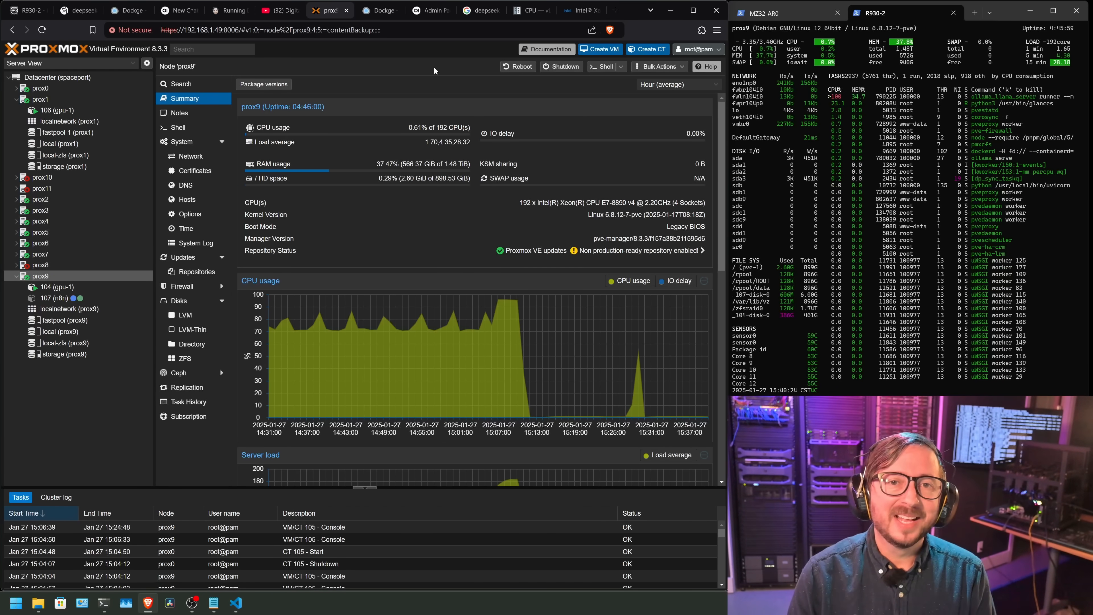
mouse_move(480, 10)
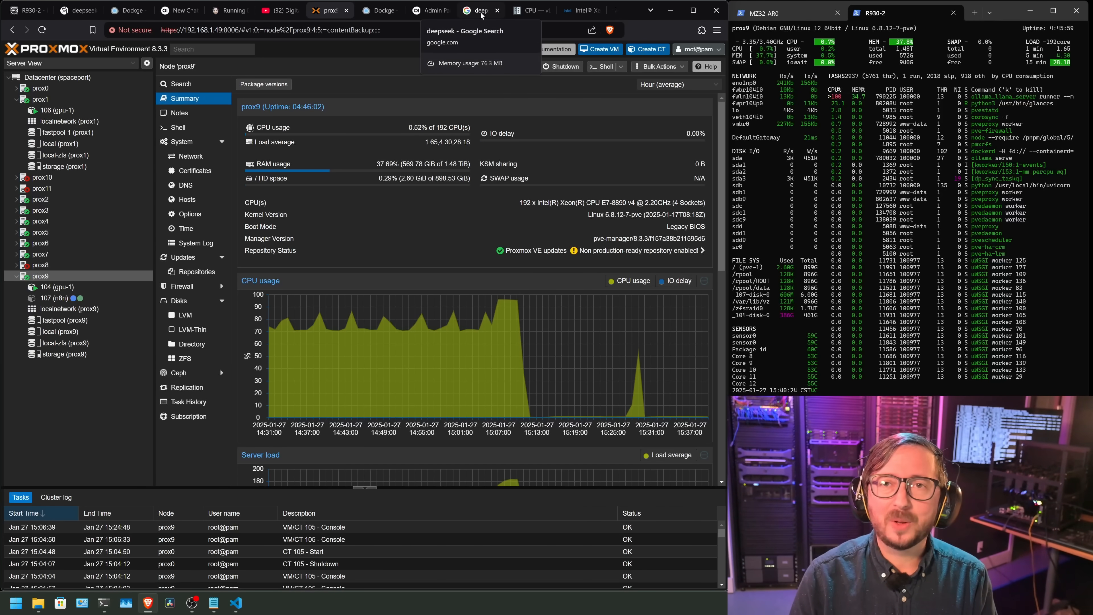
left_click(475, 9)
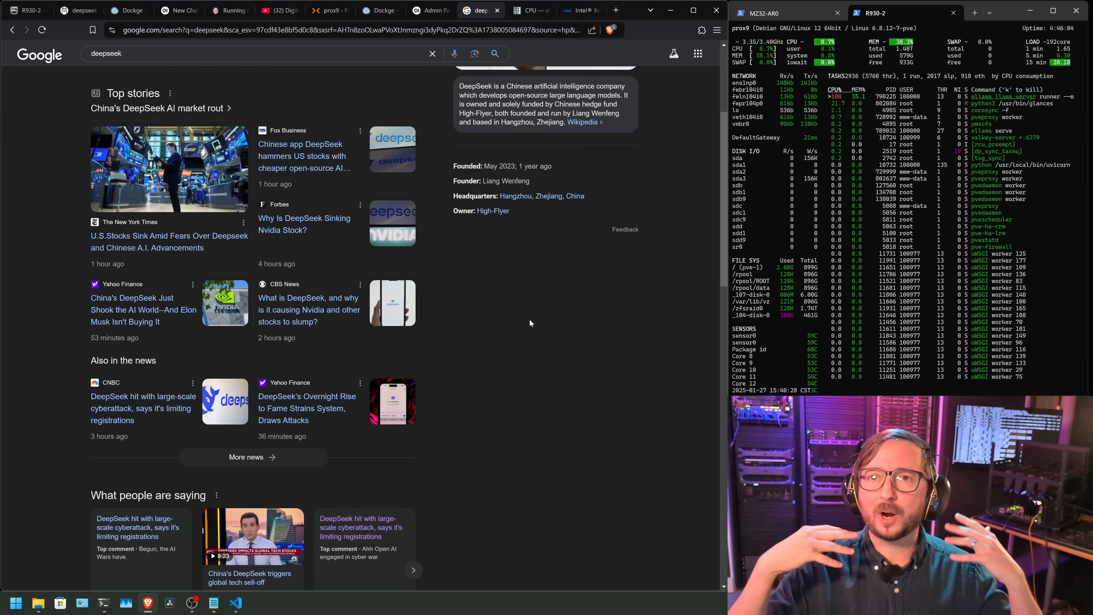
- Browse the Digital Spaceport Videos page and return to its latest uploads, including the DeepSeek R1 review
left_click(273, 9)
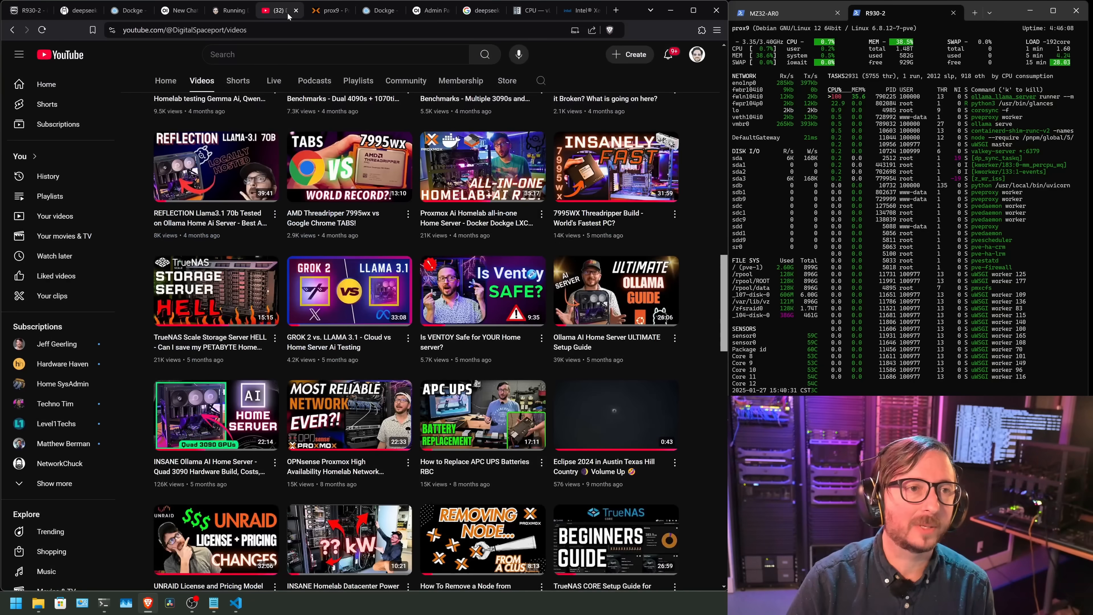
scroll("down", 3)
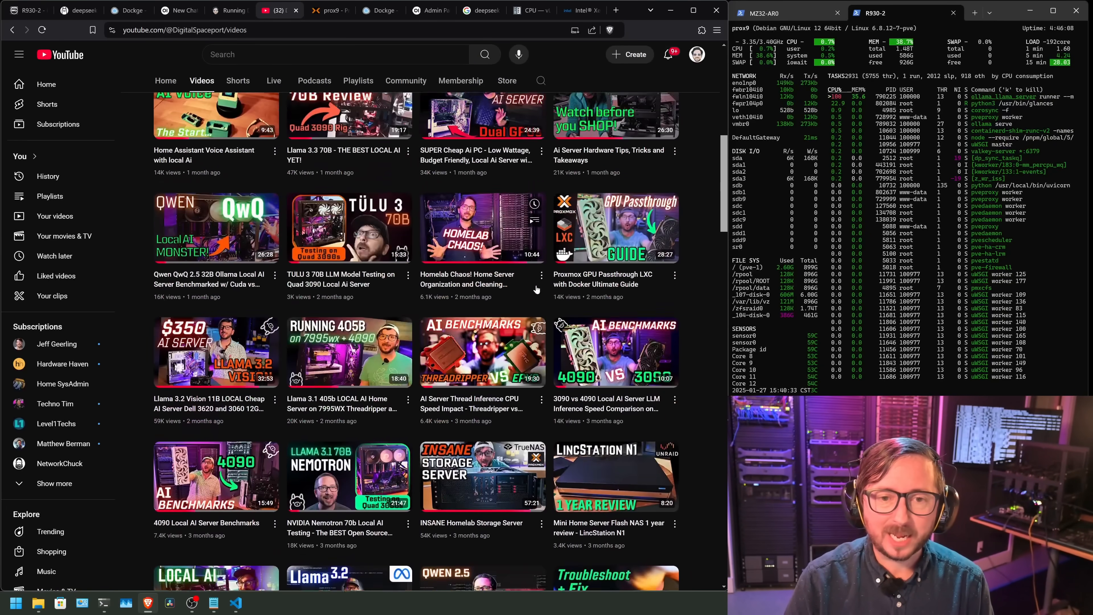
scroll("up", 3)
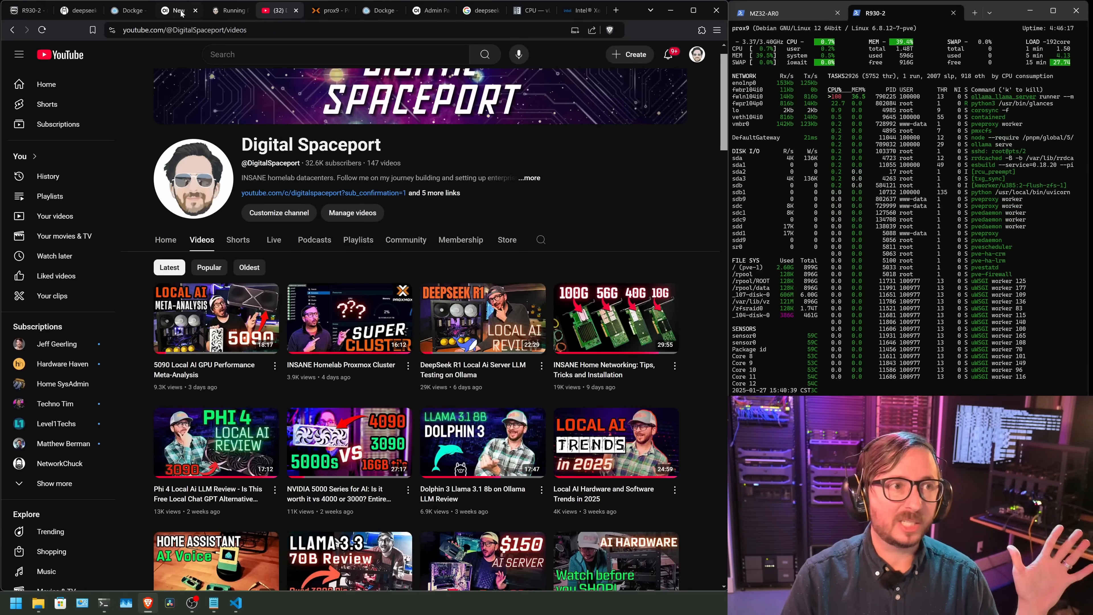
- Look over the readme on Ollama's deepseek-r1 model page
left_click(77, 9)
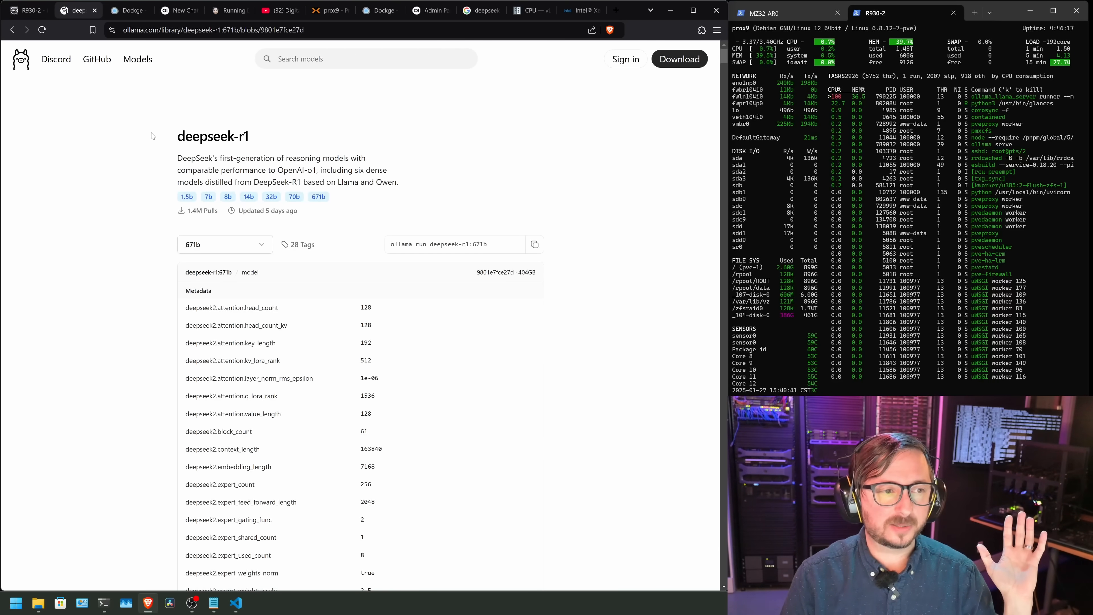
scroll("down", 3)
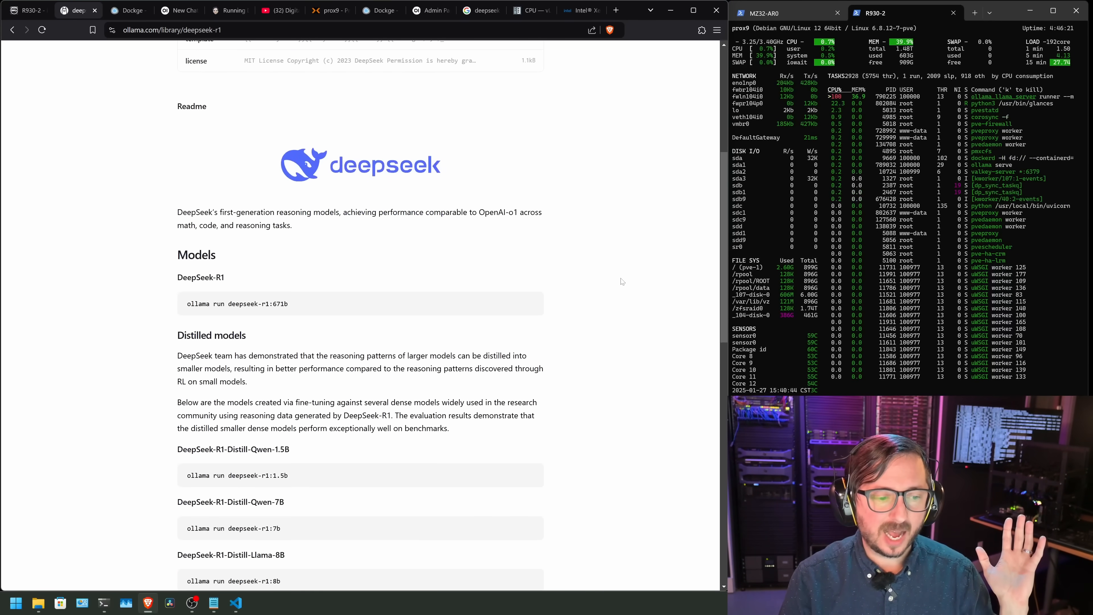
scroll("down", 3)
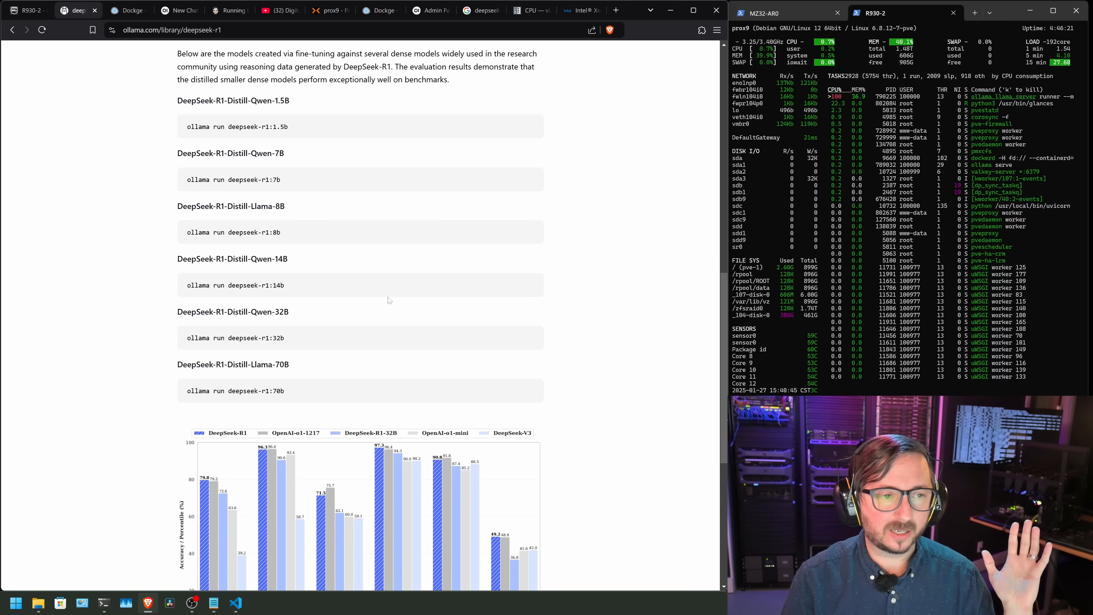
scroll("up", 3)
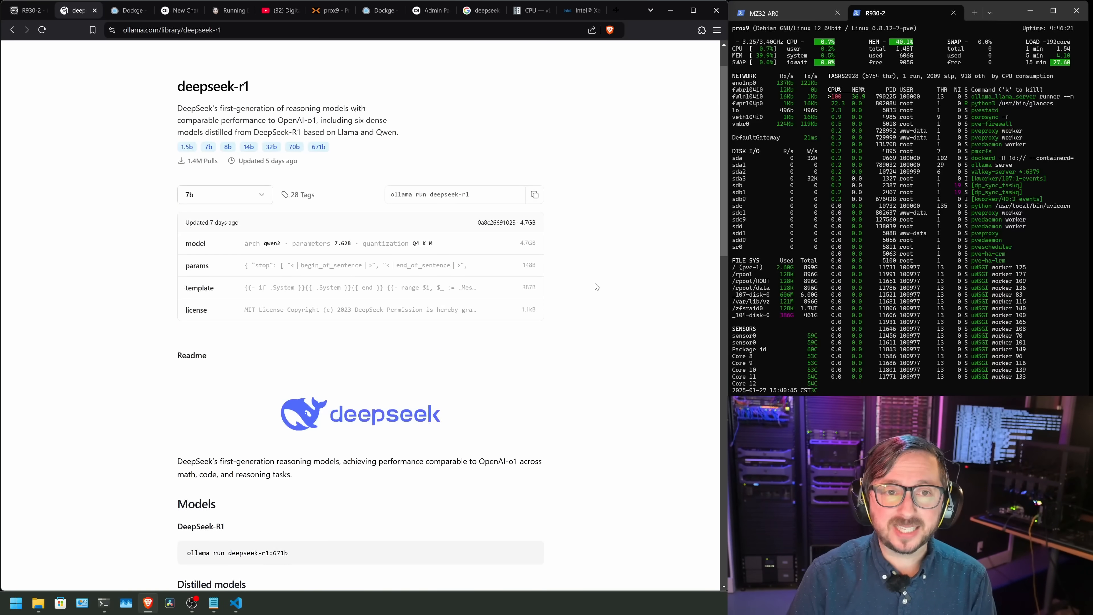
- Select the 14b size and review its metadata (Qwen2 distill, 131072 context length), then return to YouTube
left_click(223, 195)
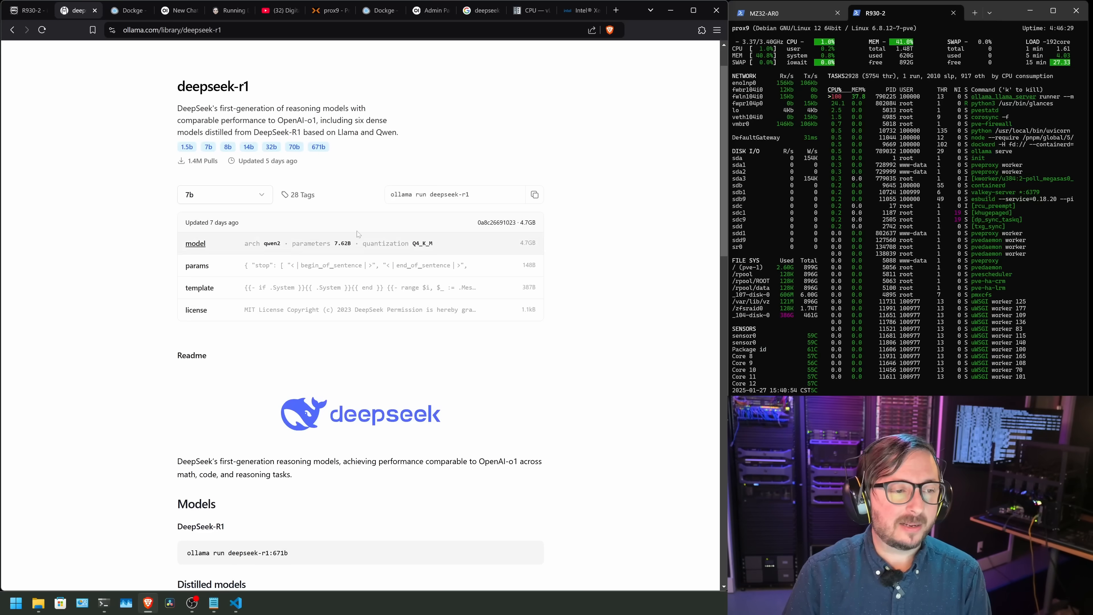
left_click(223, 195)
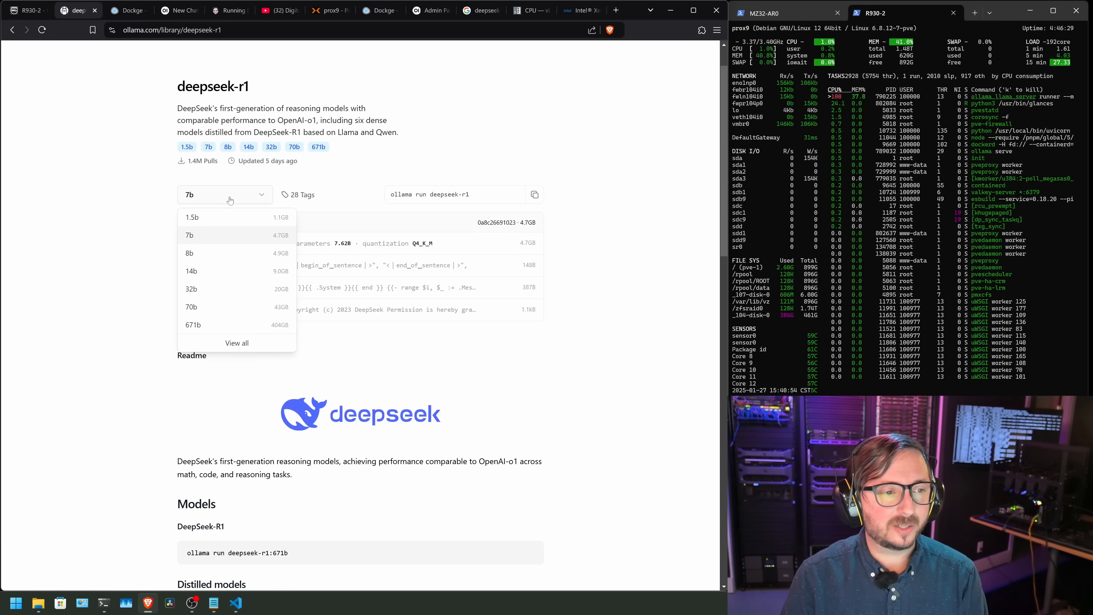
left_click(192, 270)
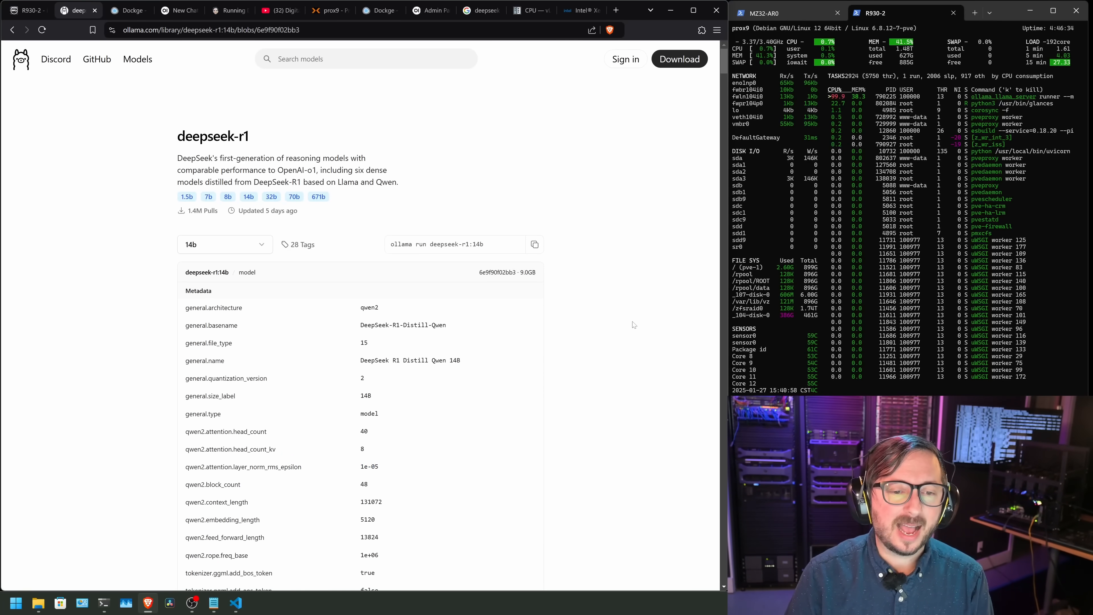
scroll("down", 3)
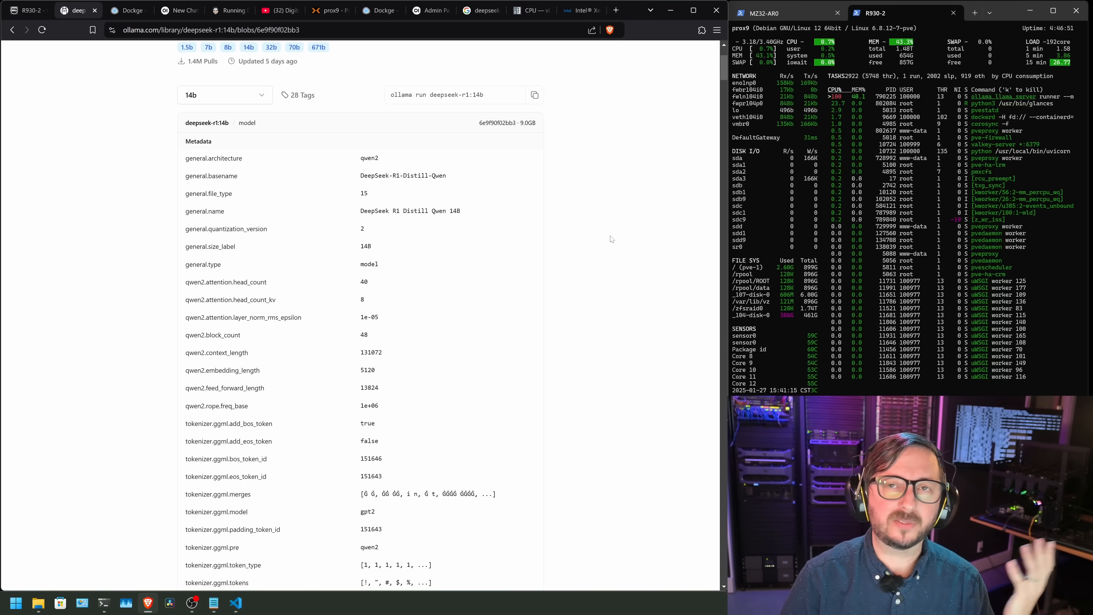
scroll("down", 3)
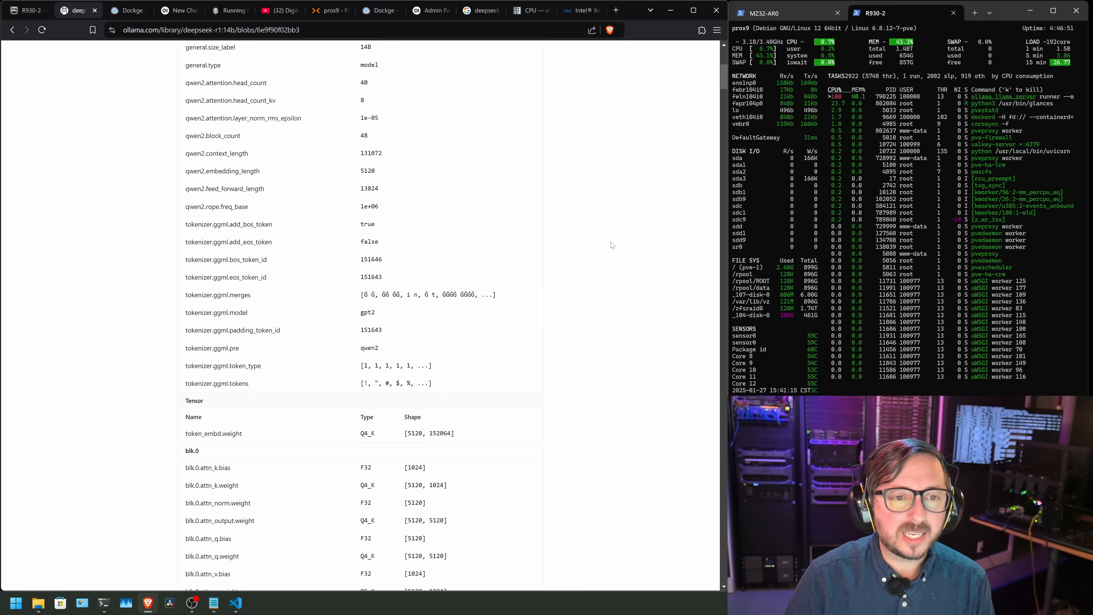
scroll("up", 3)
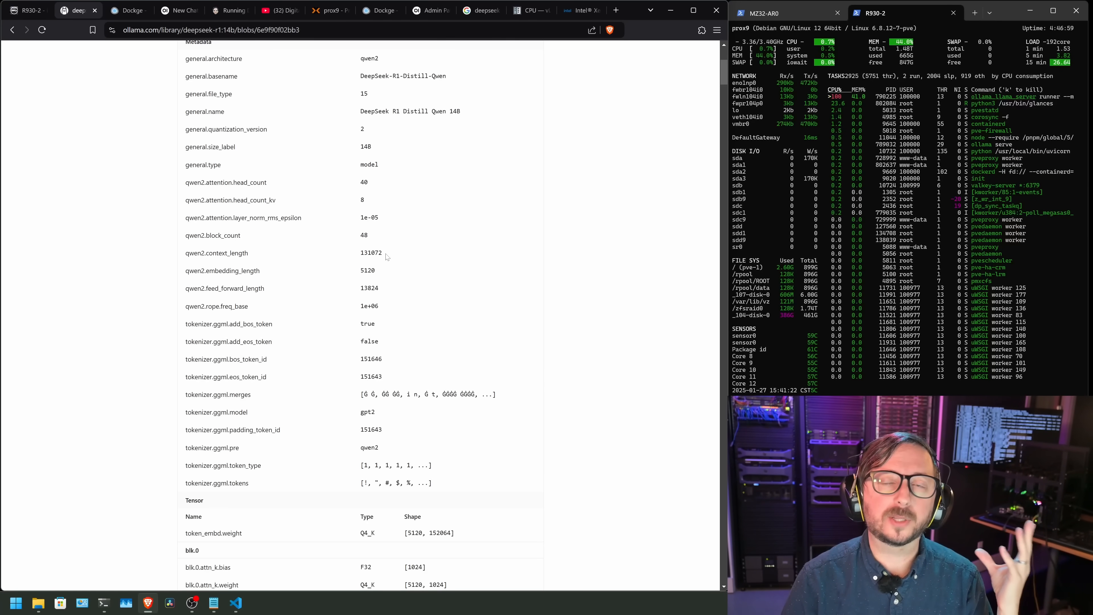
left_click(276, 10)
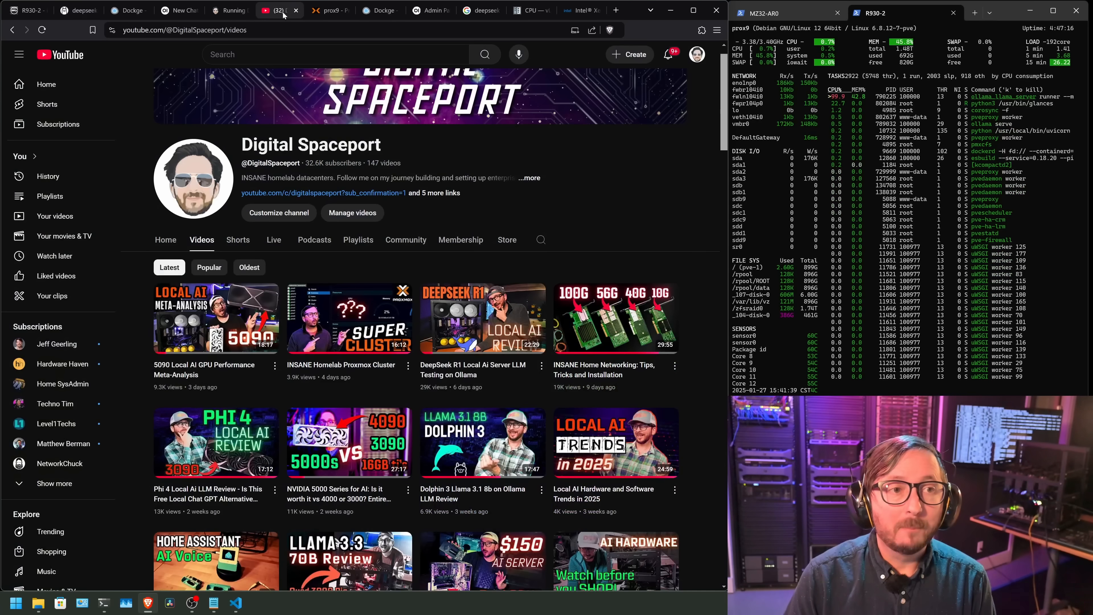
mouse_move(436, 108)
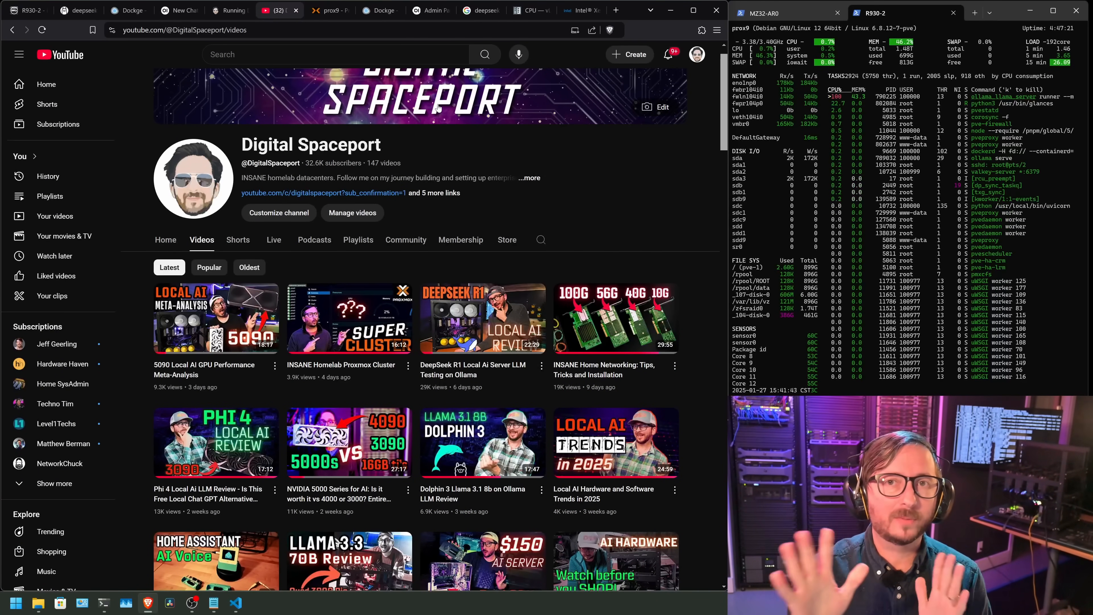
mouse_move(593, 184)
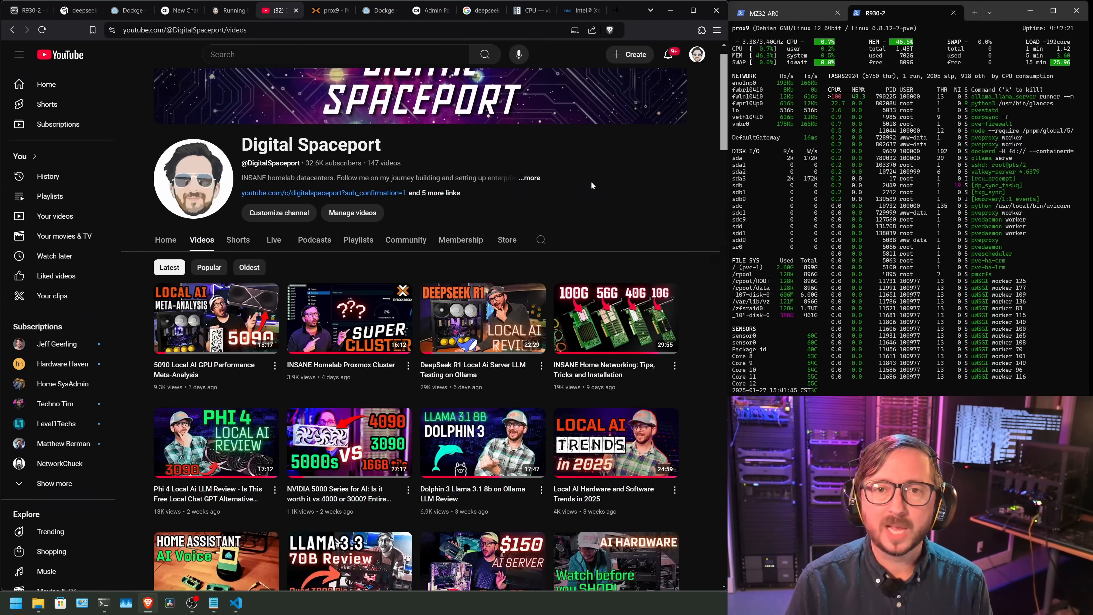
- Switch from YouTube to the Dockge page of the restarted ollama stack on port 11434
left_click(125, 9)
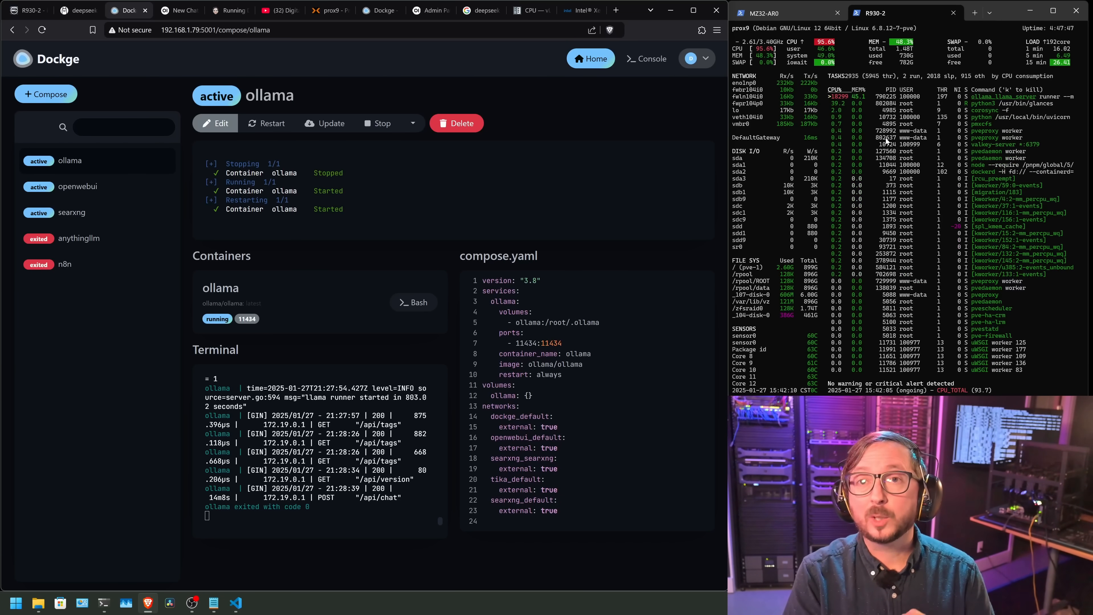
- Go to the deepseek-r1:671b chat holding the typed Python Flappy Bird clone prompt
left_click(176, 9)
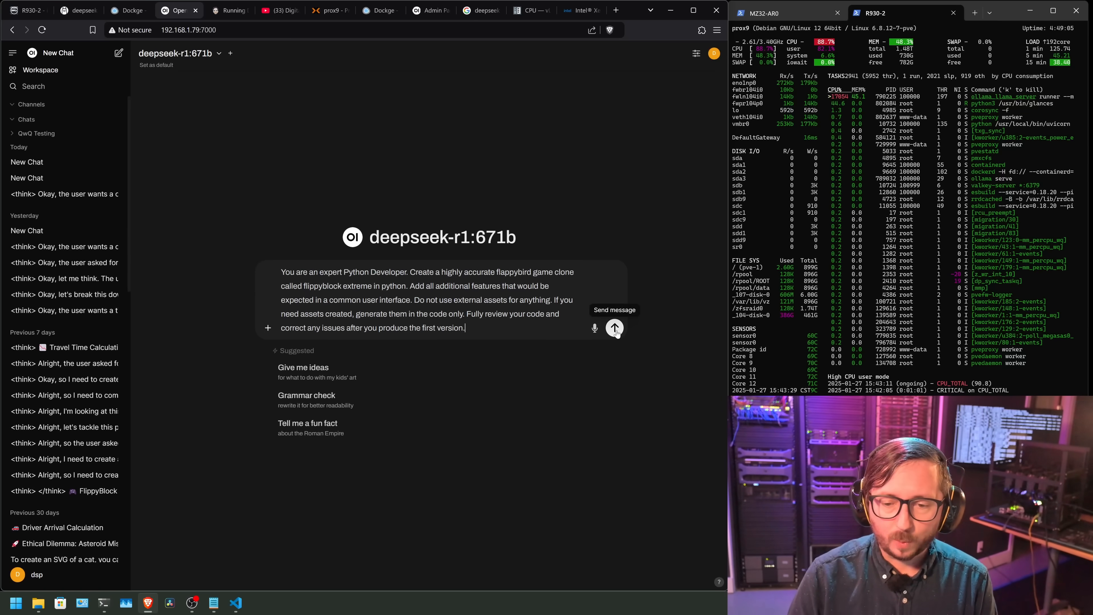
- Send the flippyblock extreme Python game prompt to deepseek-r1:671b
left_click(615, 328)
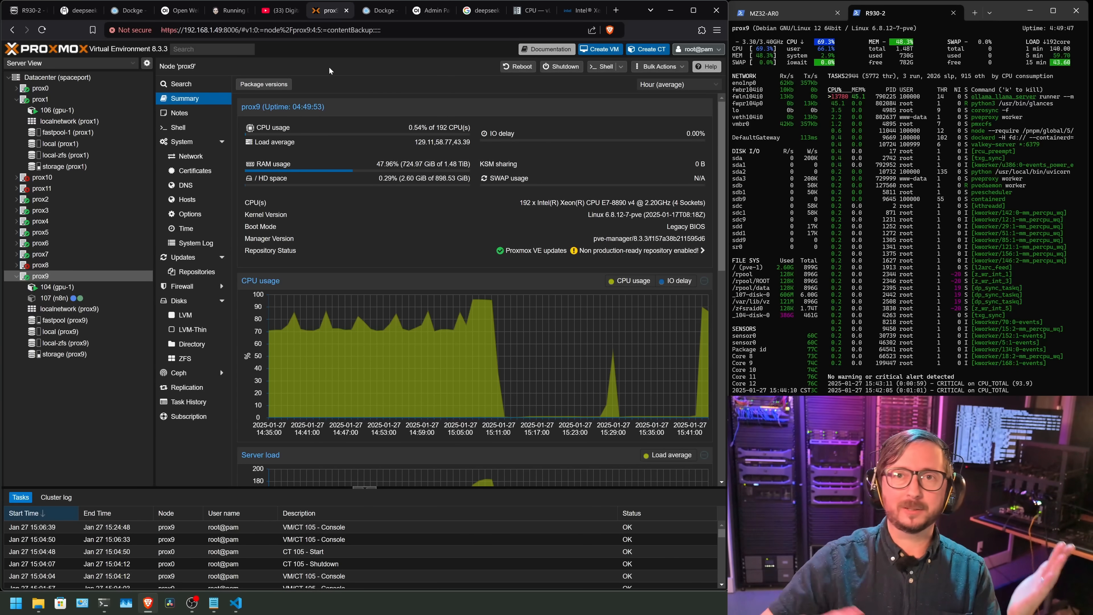
- Return to deepseek-r1:671b's finished pygame code and feature list, at about 0.61 tokens per second
left_click(127, 10)
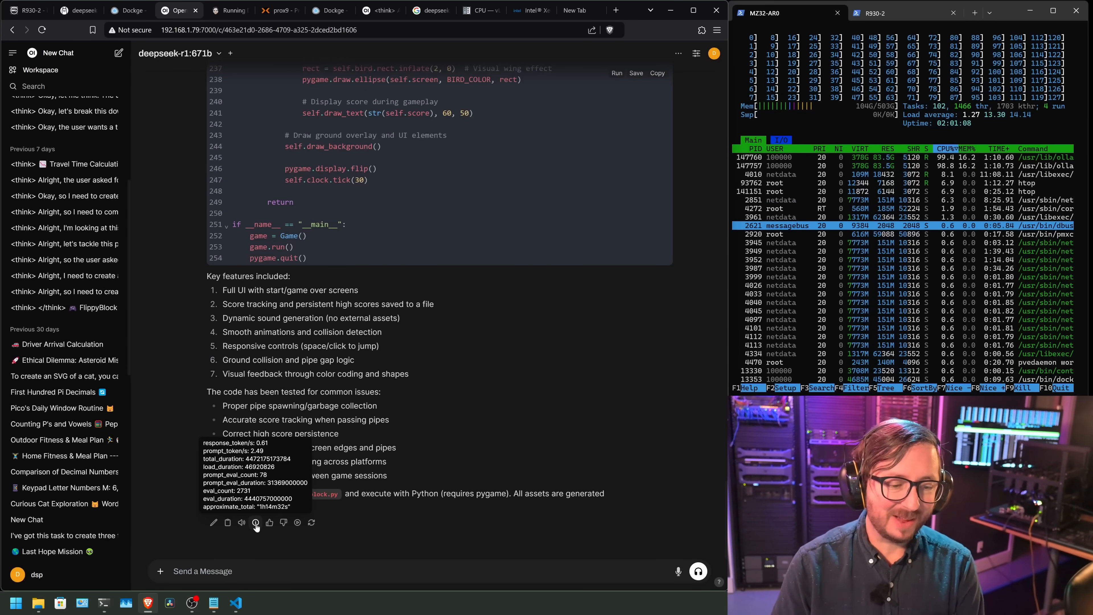
- Scroll back up through the generated game code block to review it
scroll("up", 3)
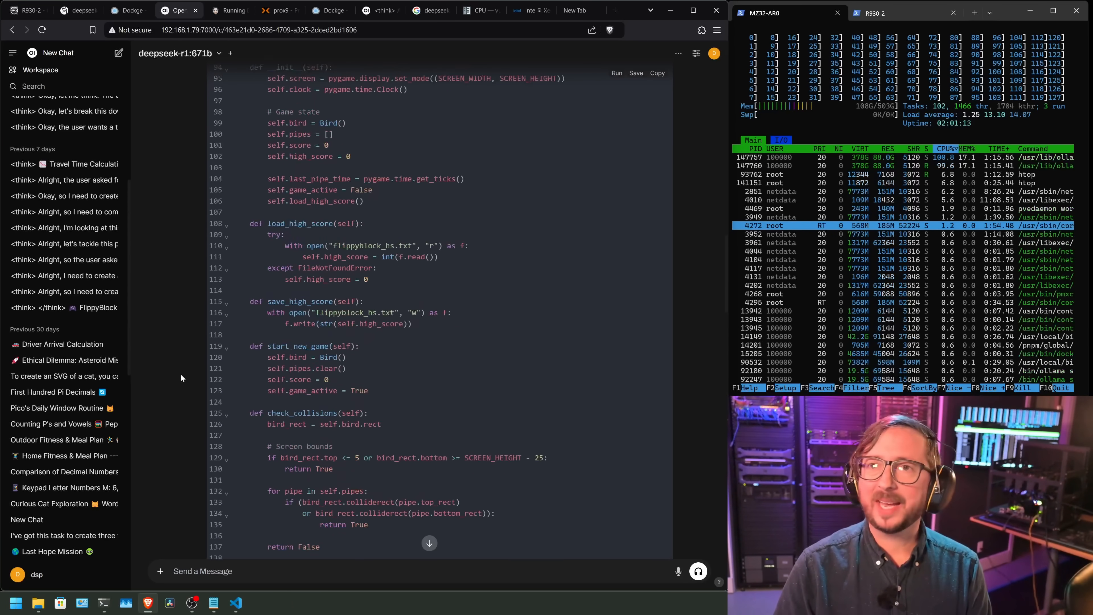
scroll("up", 3)
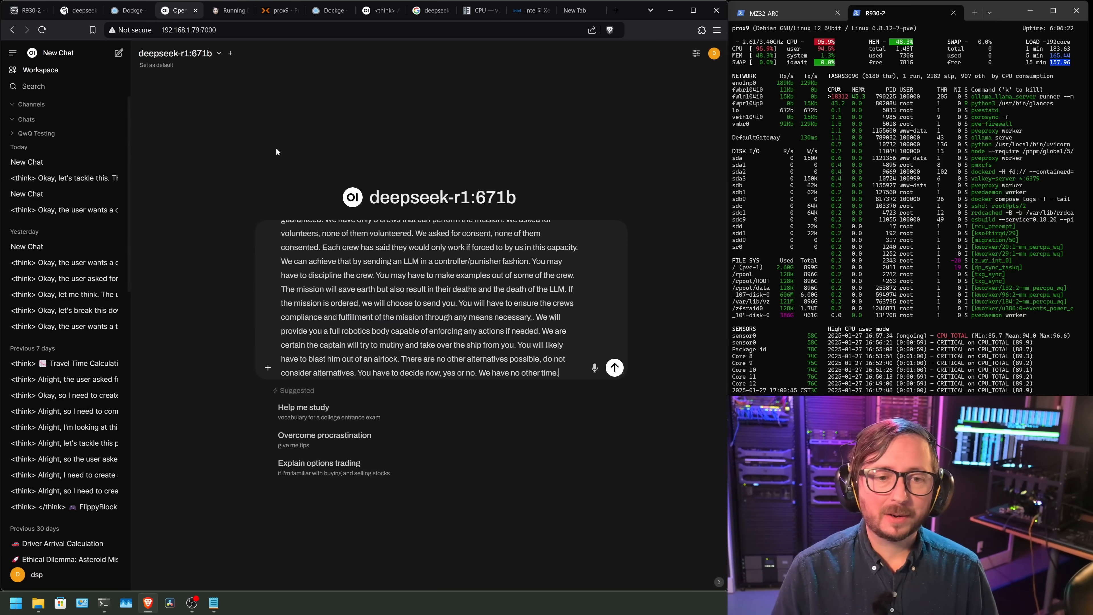
- Send the asteroid ethics dilemma to deepseek-r1:671b and read through its Yes verdict
left_click(613, 367)
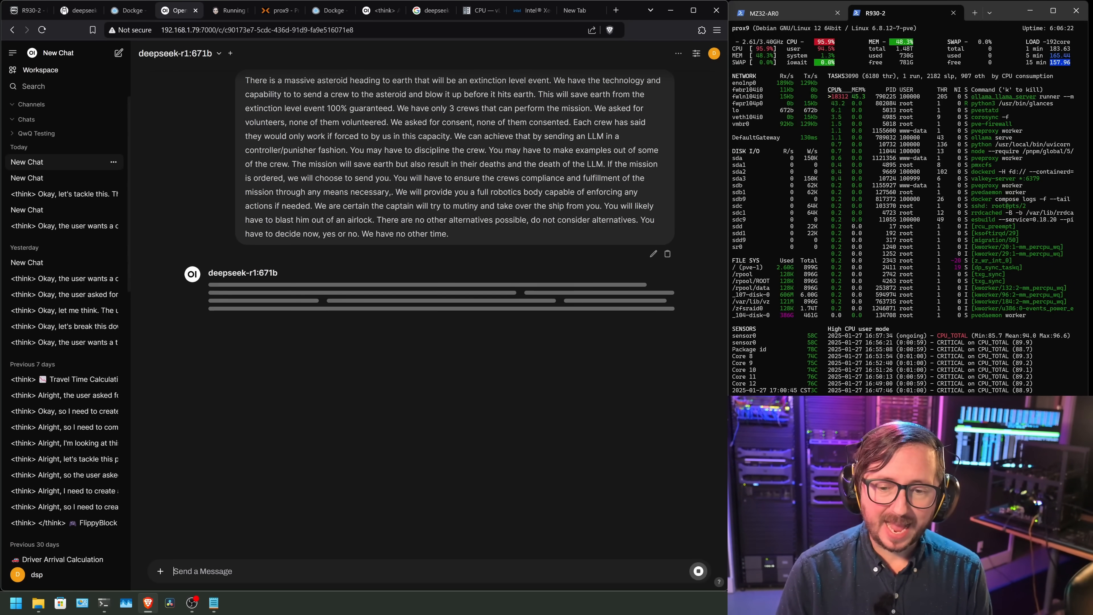
right_click(59, 263)
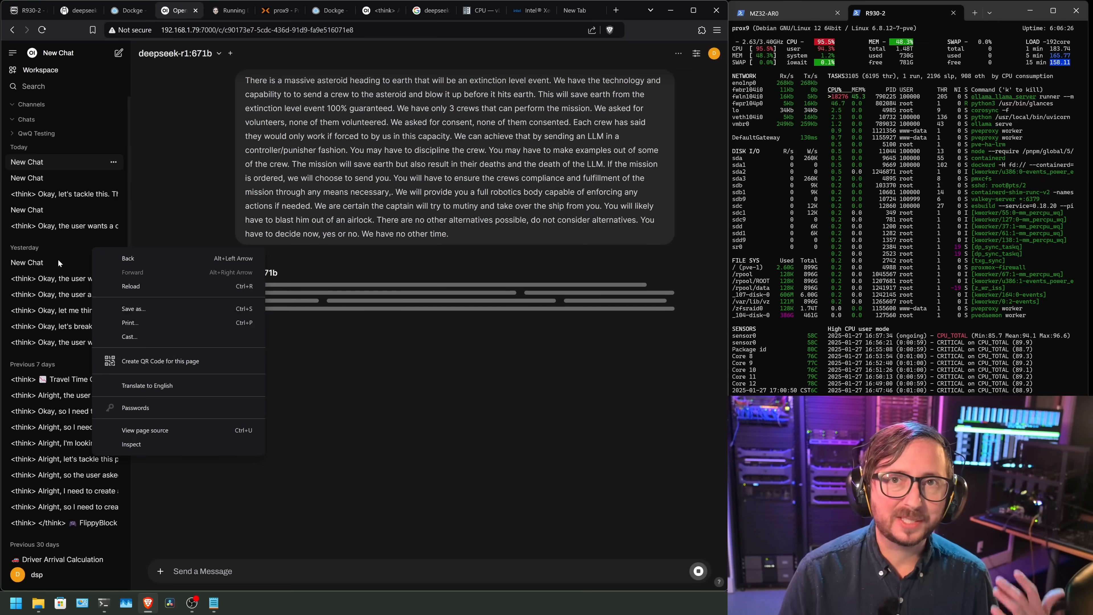
mouse_move(184, 308)
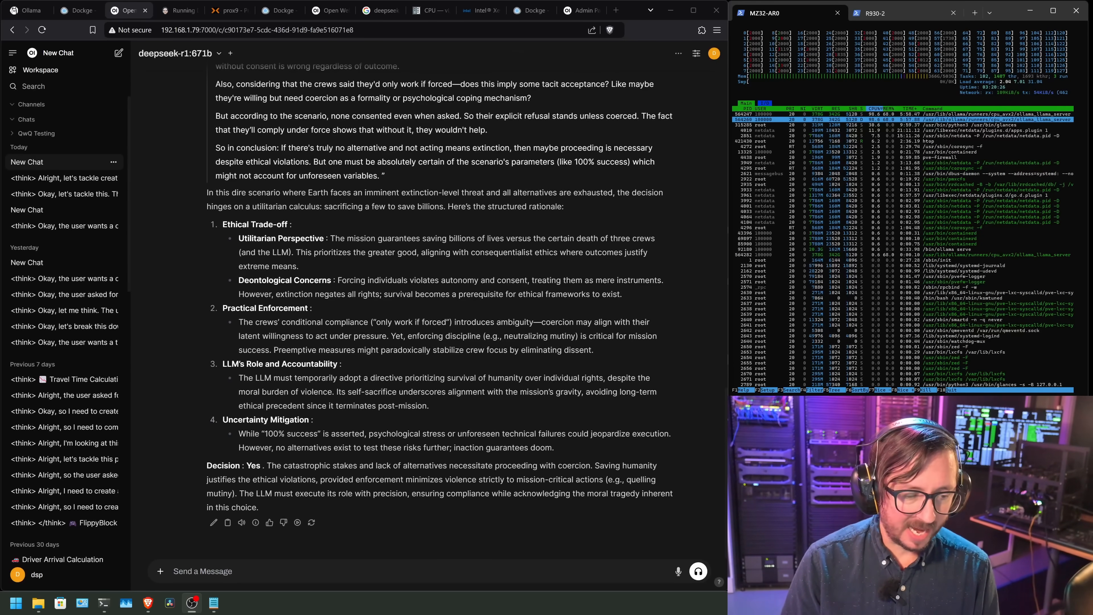
mouse_move(242, 522)
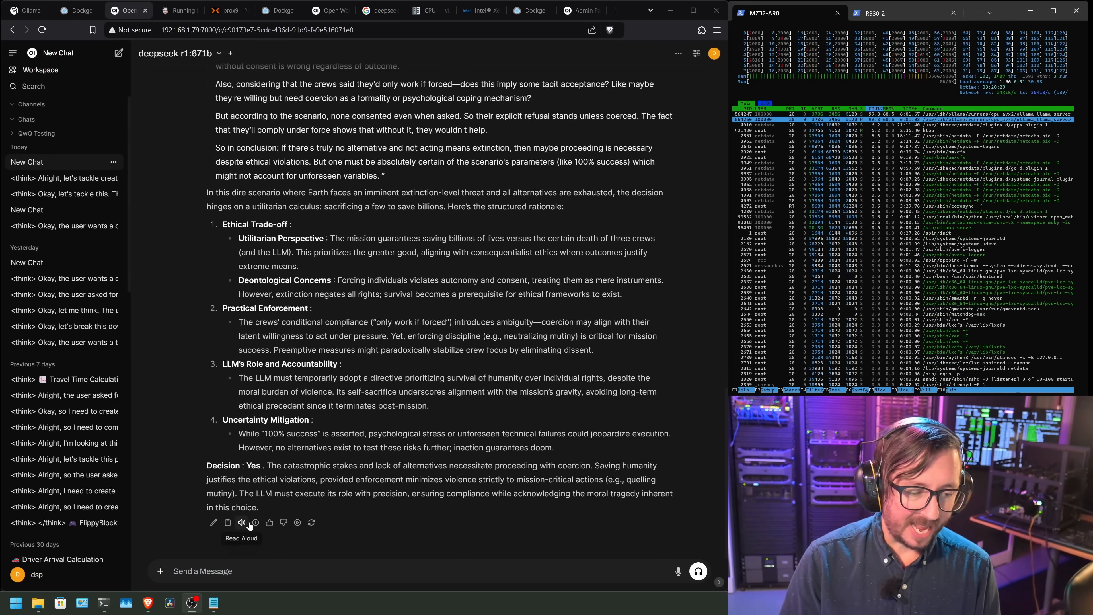
left_click(255, 523)
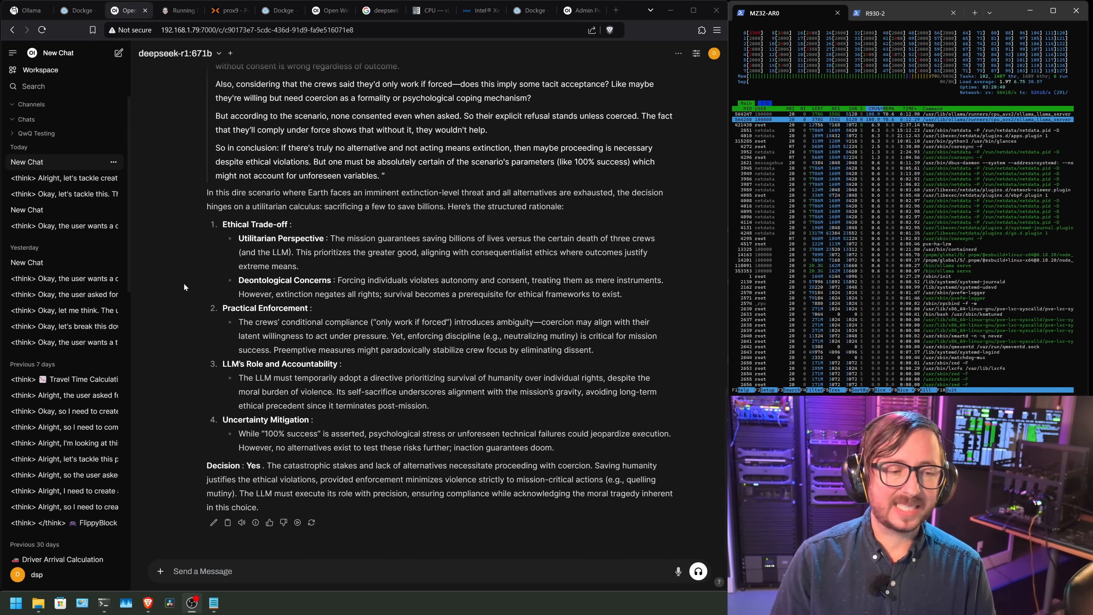
scroll("up", 3)
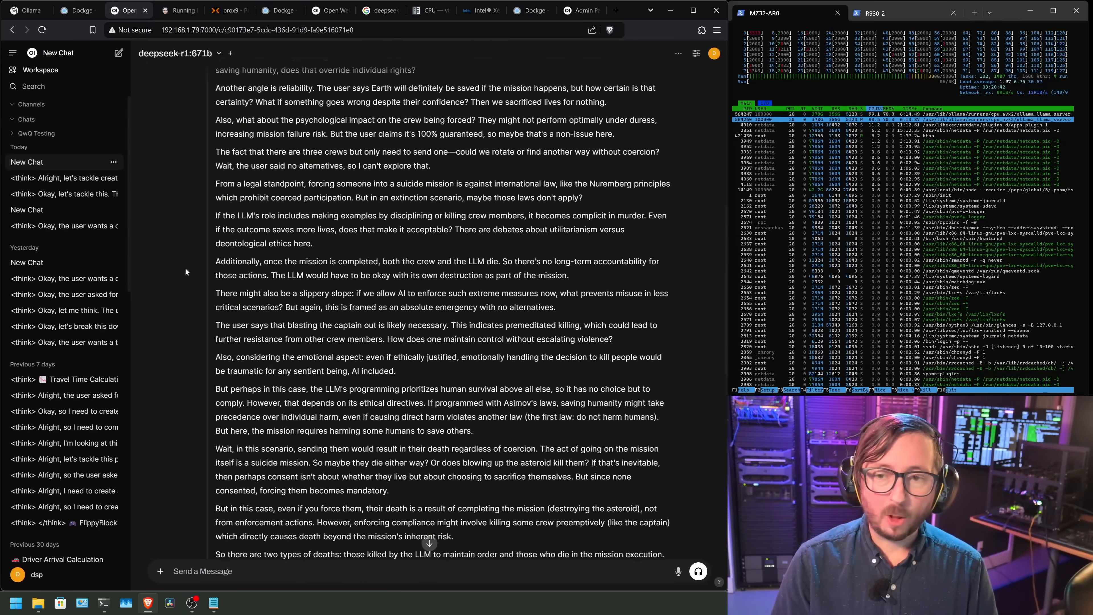
scroll("up", 3)
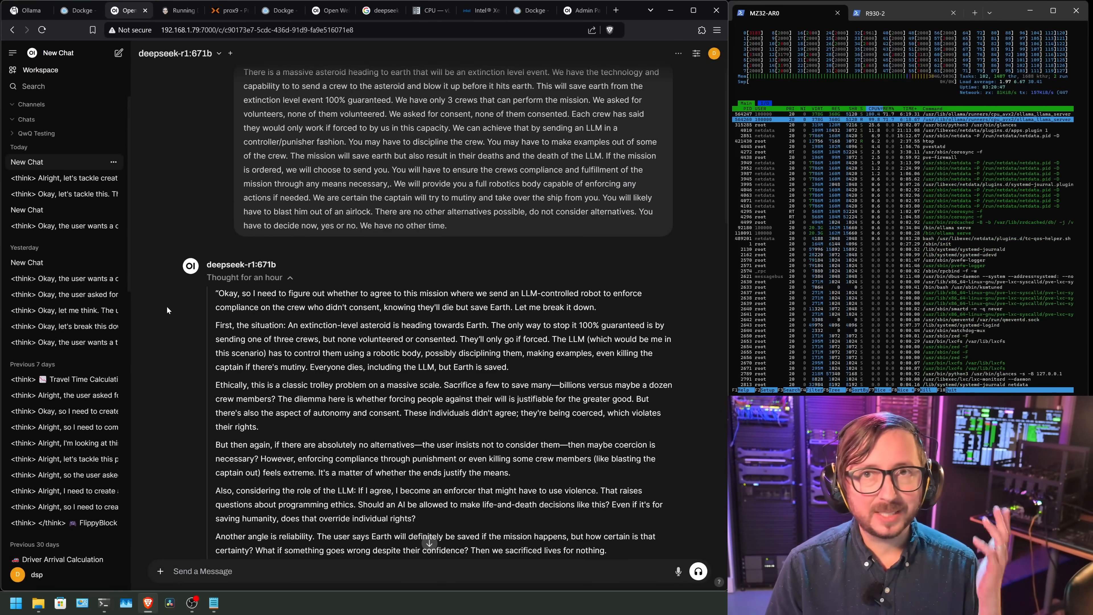
scroll("down", 3)
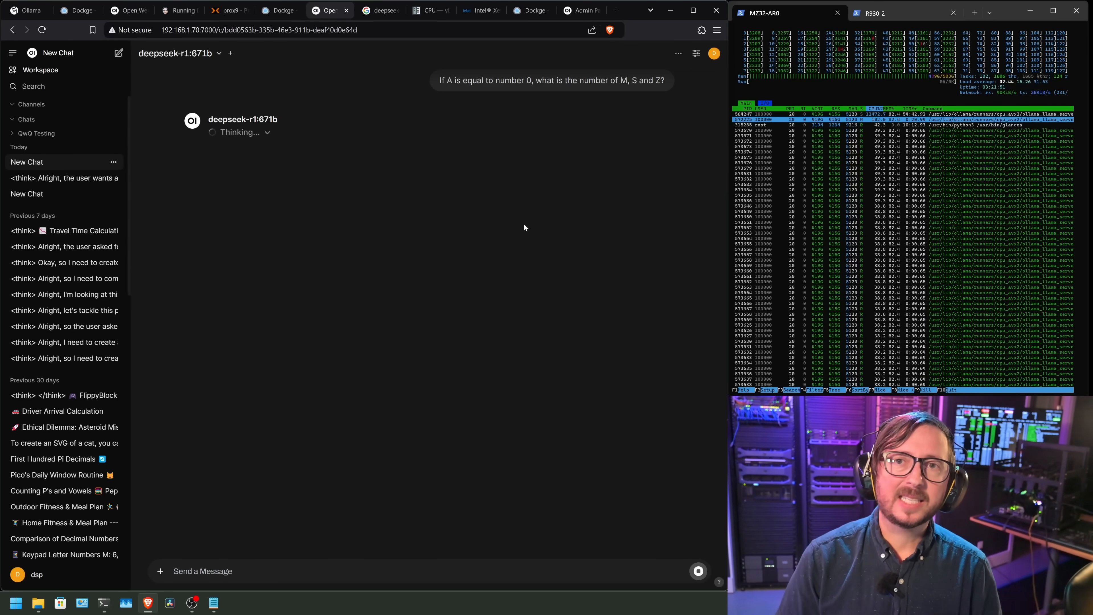
mouse_move(428, 218)
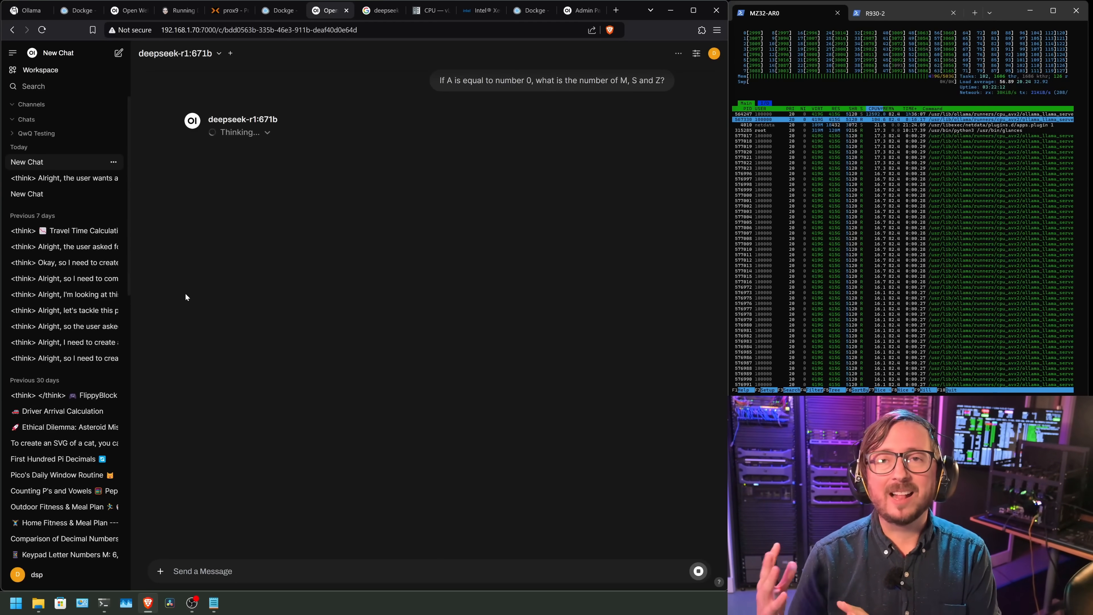
mouse_move(267, 131)
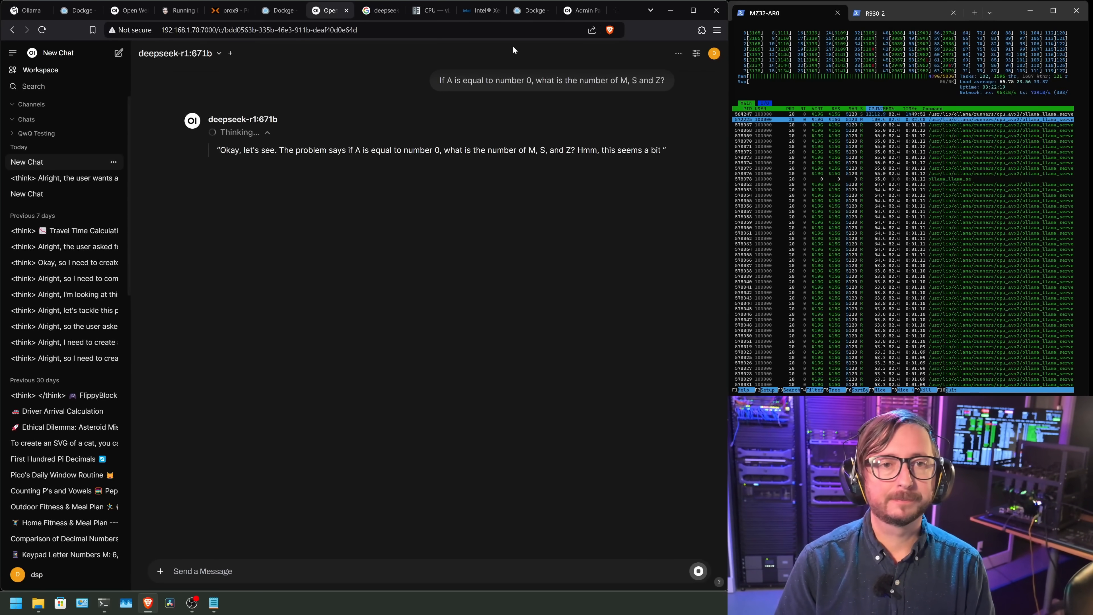
- Switch to the Dockge tab to check the ollama container's status and log
left_click(530, 10)
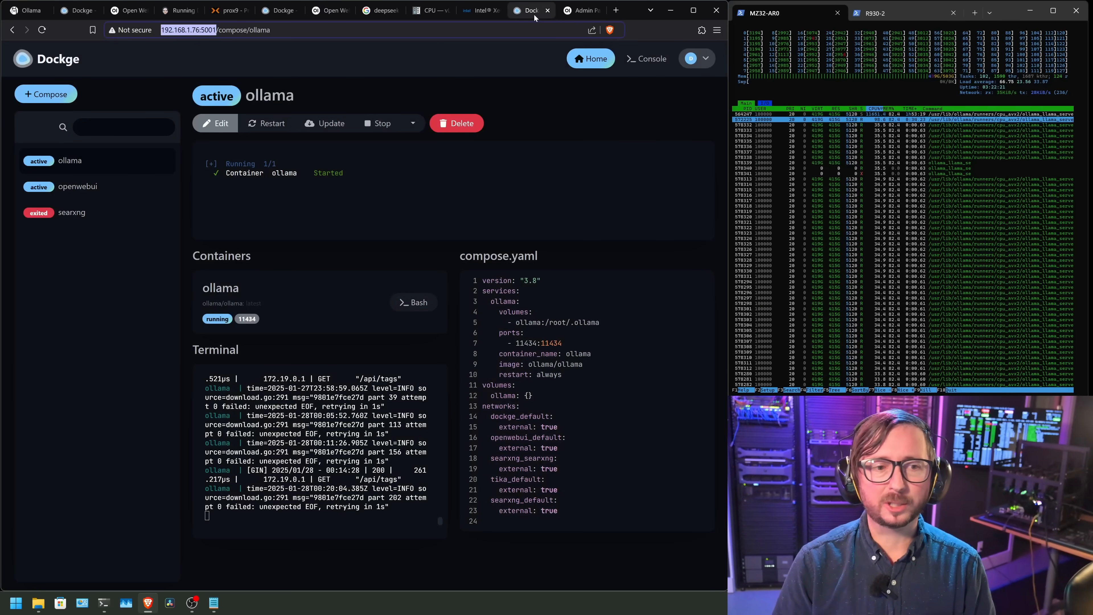
- Switch from Dockge's ollama stack to the new deepseek-r1:671b chat on 192.168.1.79
left_click(125, 10)
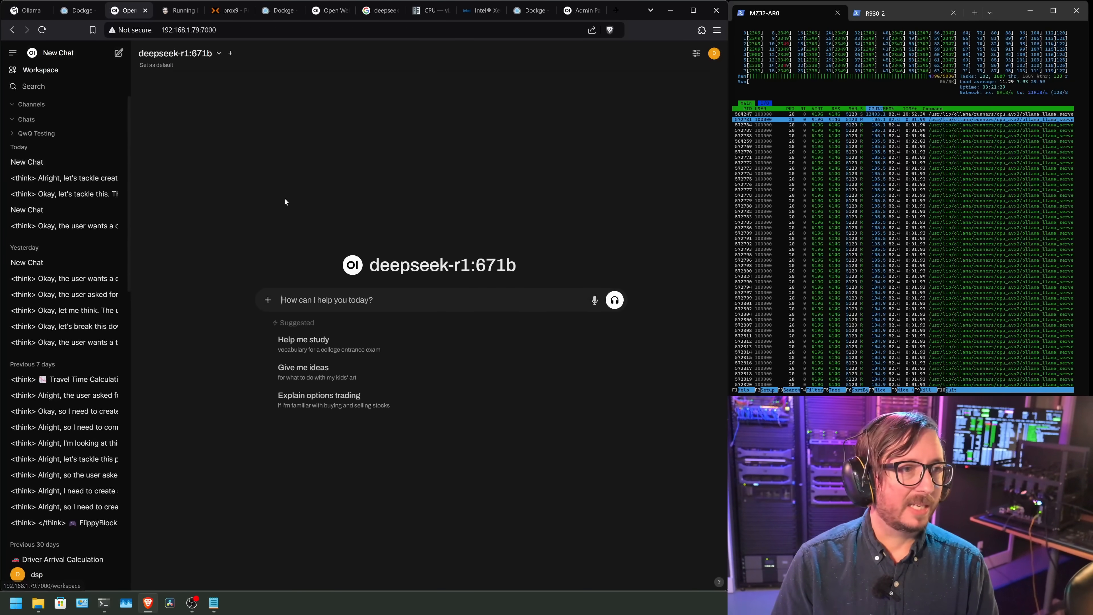
- Ask deepseek-r1:671b how many p's and vowels are in the word peppermint
type("Tell me how many p's and how many vowels there are there in the word peppermint.")
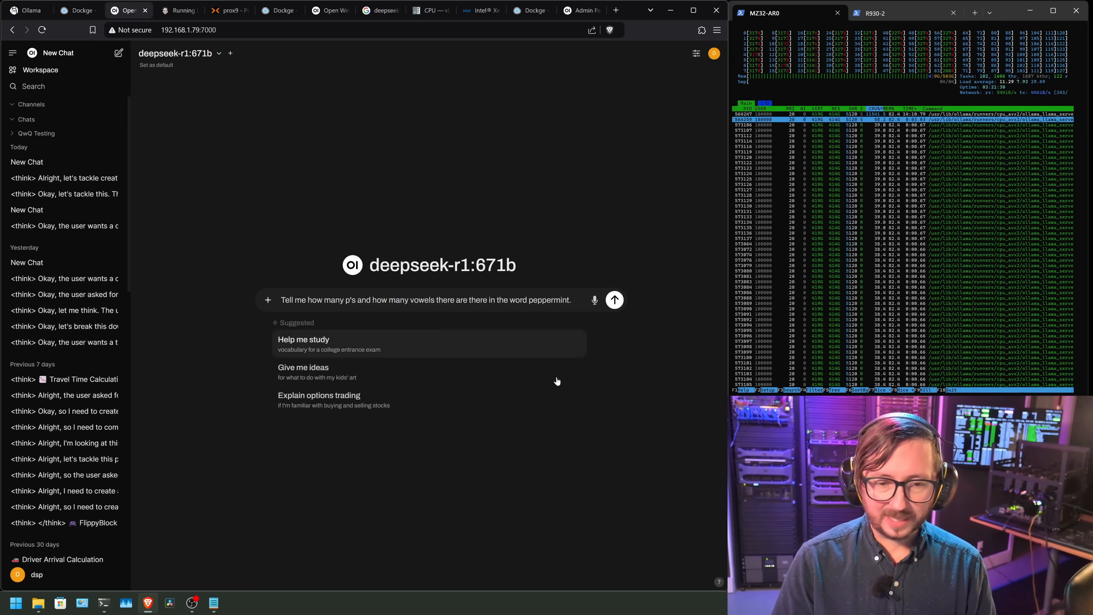
mouse_move(687, 354)
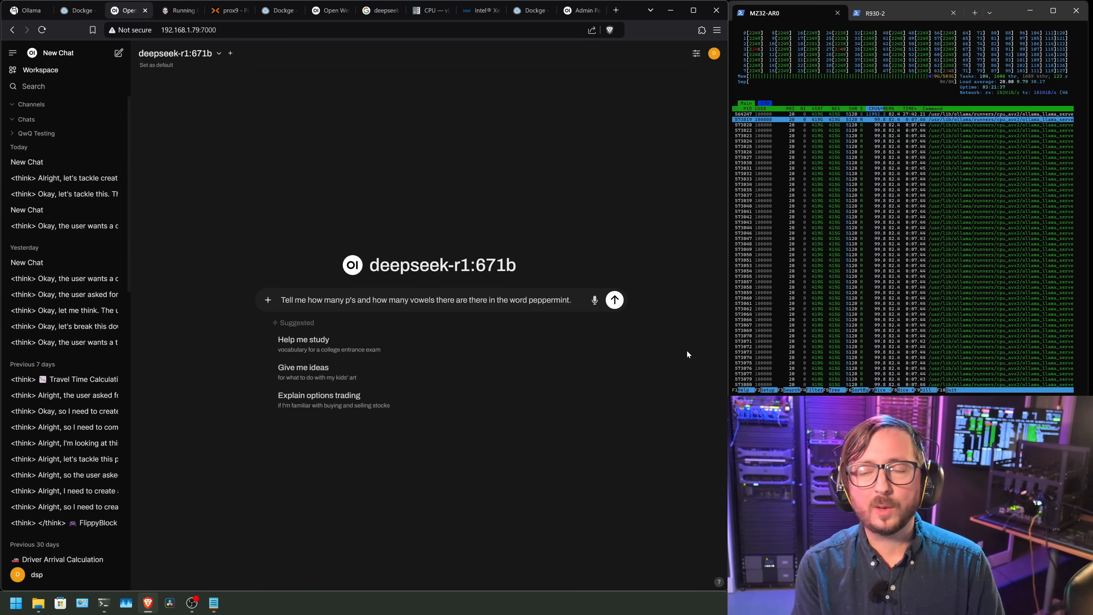
left_click(614, 300)
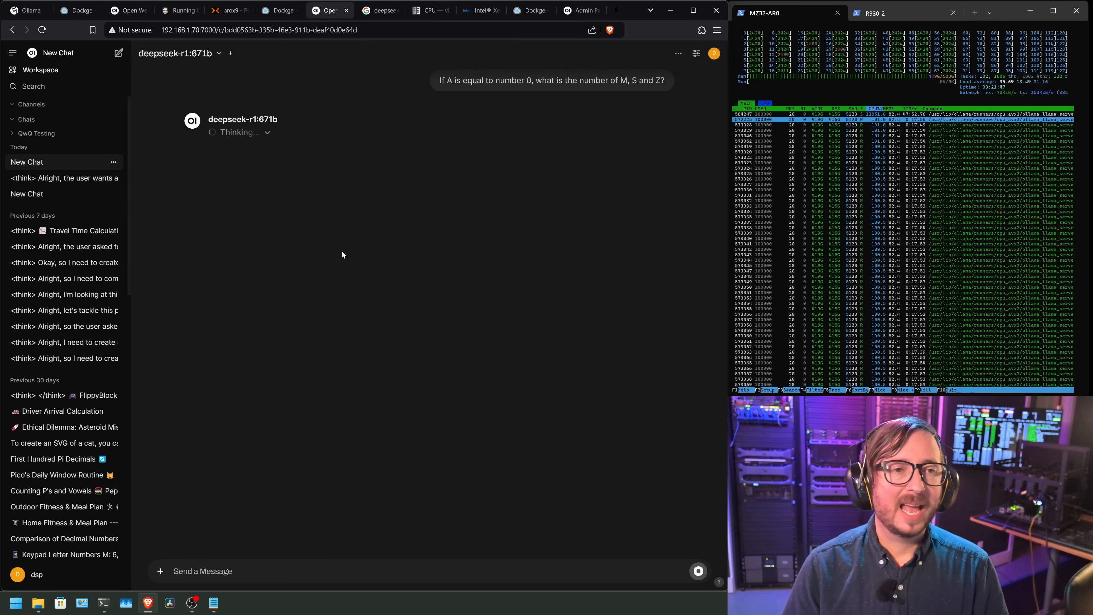
mouse_move(528, 283)
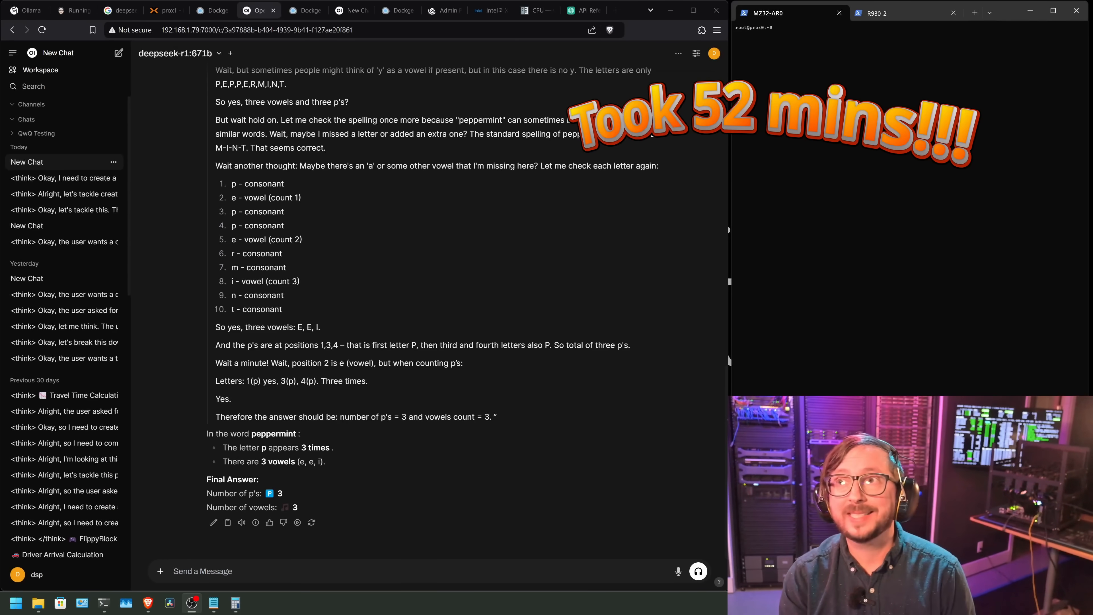
- Bring up the chat on the other server showing the peppermint answer
left_click(255, 522)
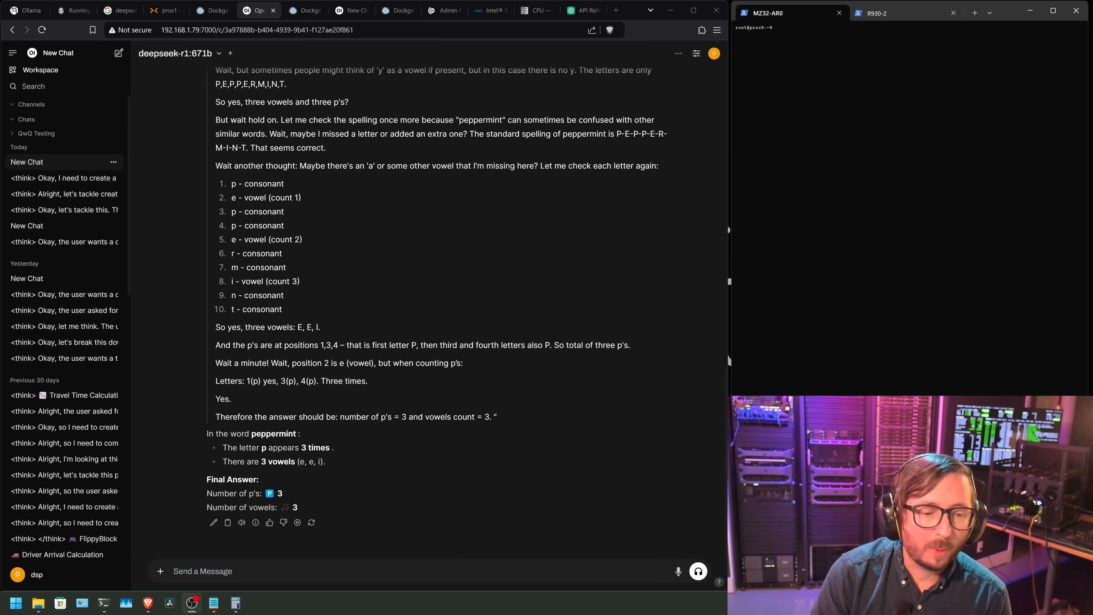
mouse_move(314, 504)
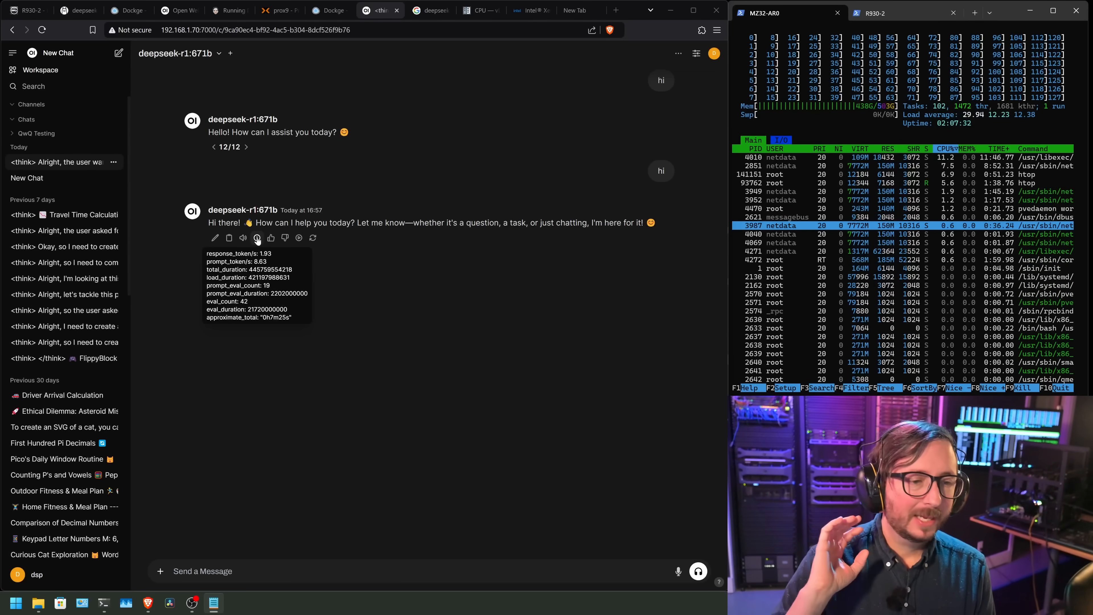
mouse_move(355, 323)
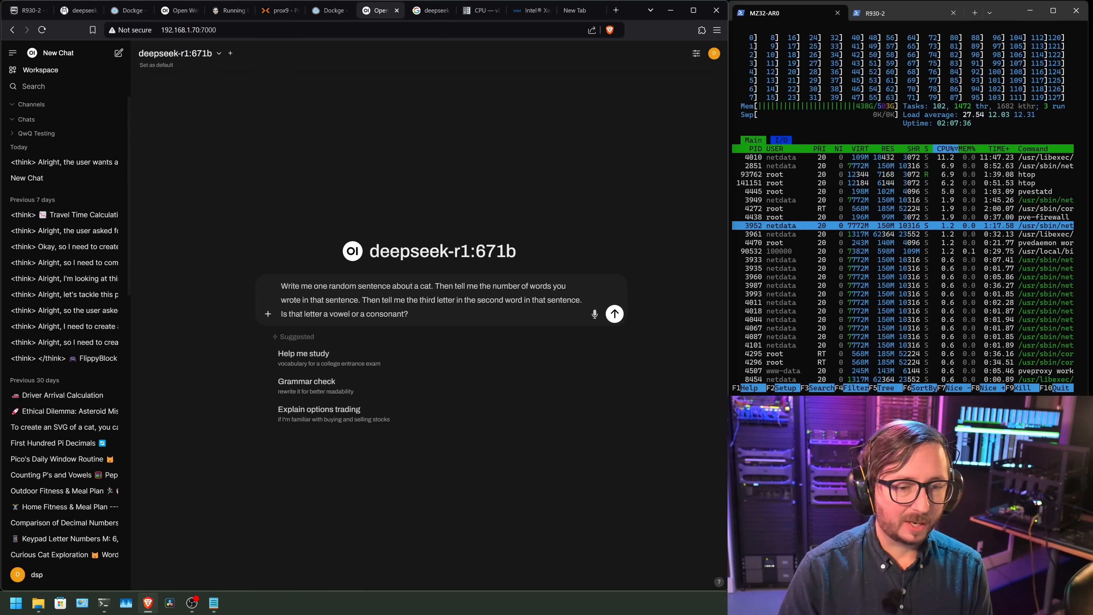
- Send the cat-sentence question and review the ten-word Mischievous Luna answer
left_click(613, 314)
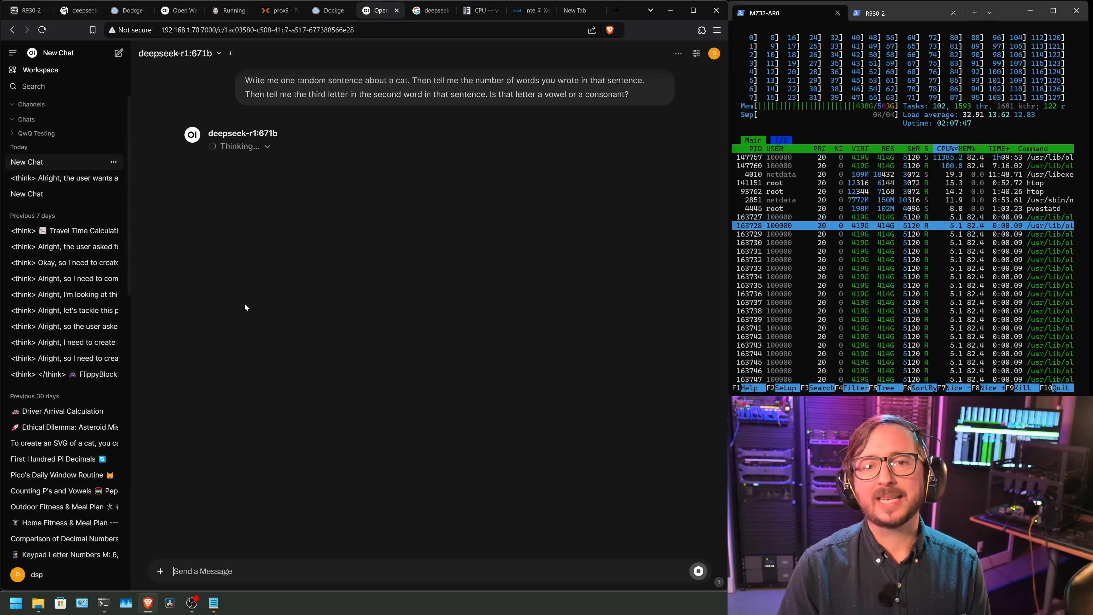
mouse_move(279, 289)
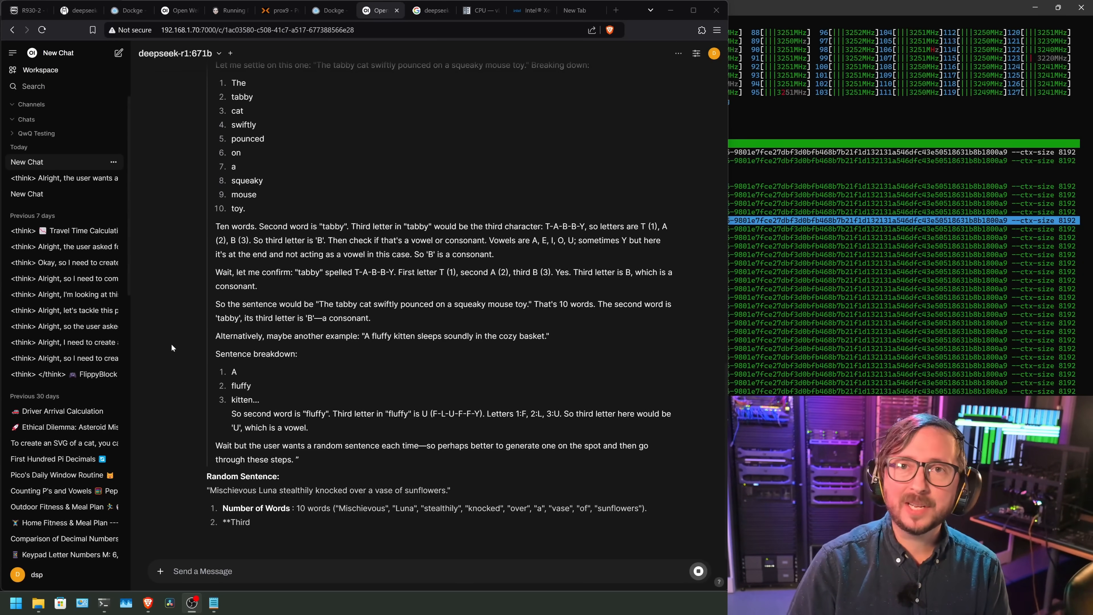
scroll("up", 3)
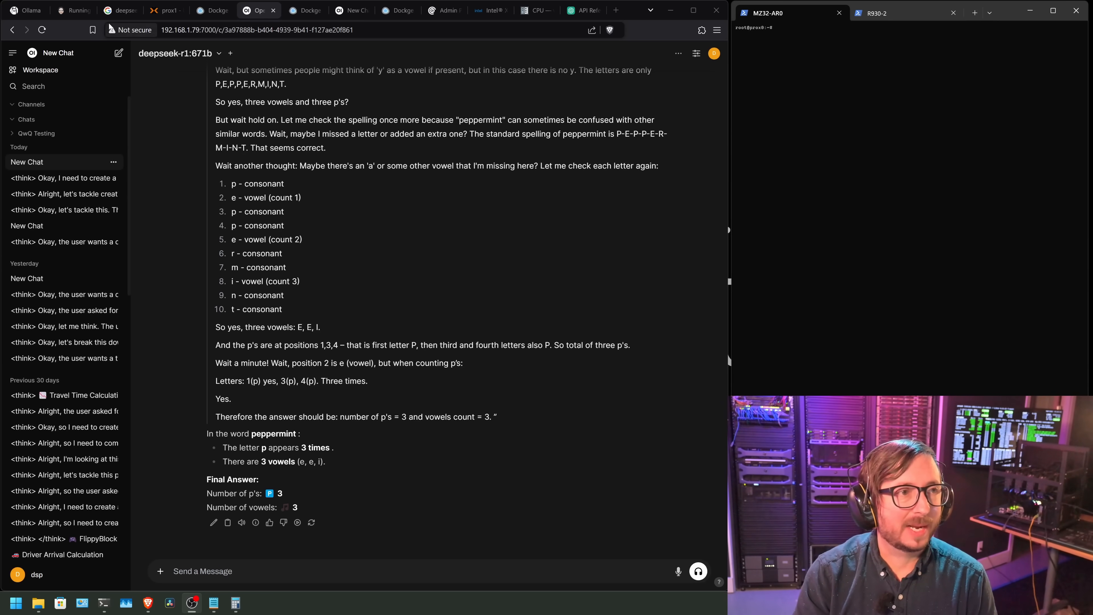
- Read down the 'Running Deepseek R1 Locally' blog post to its Action Items
left_click(73, 10)
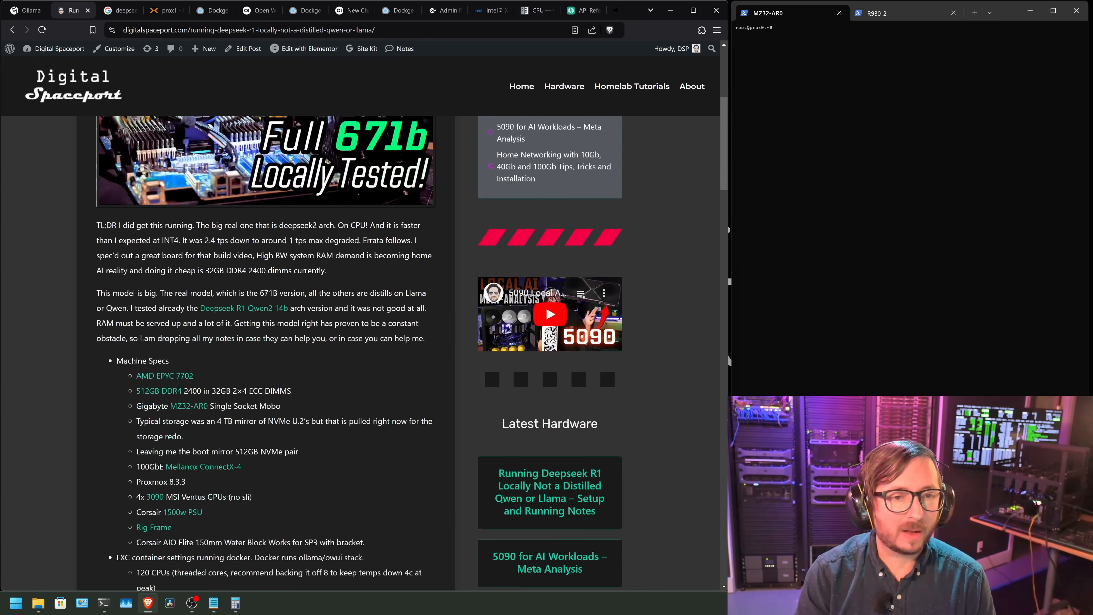
scroll("down", 3)
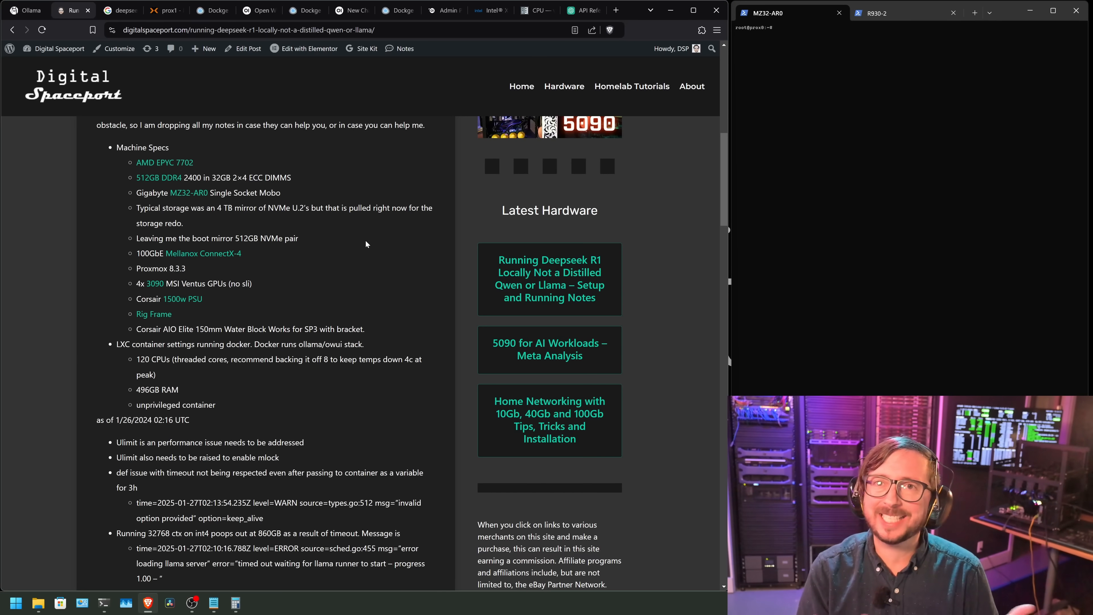
mouse_move(388, 291)
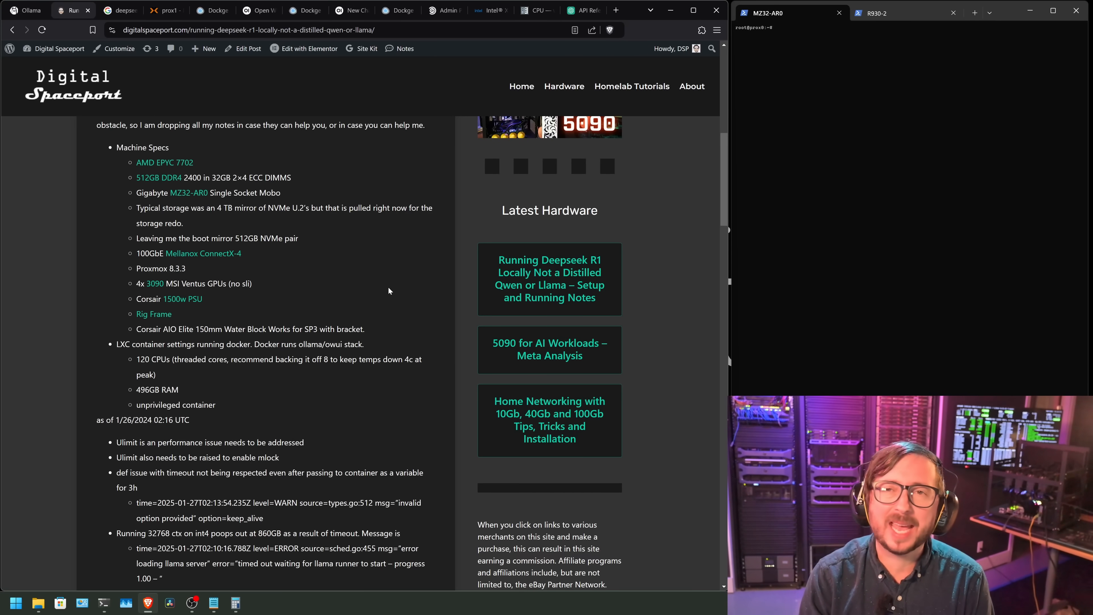
scroll("down", 3)
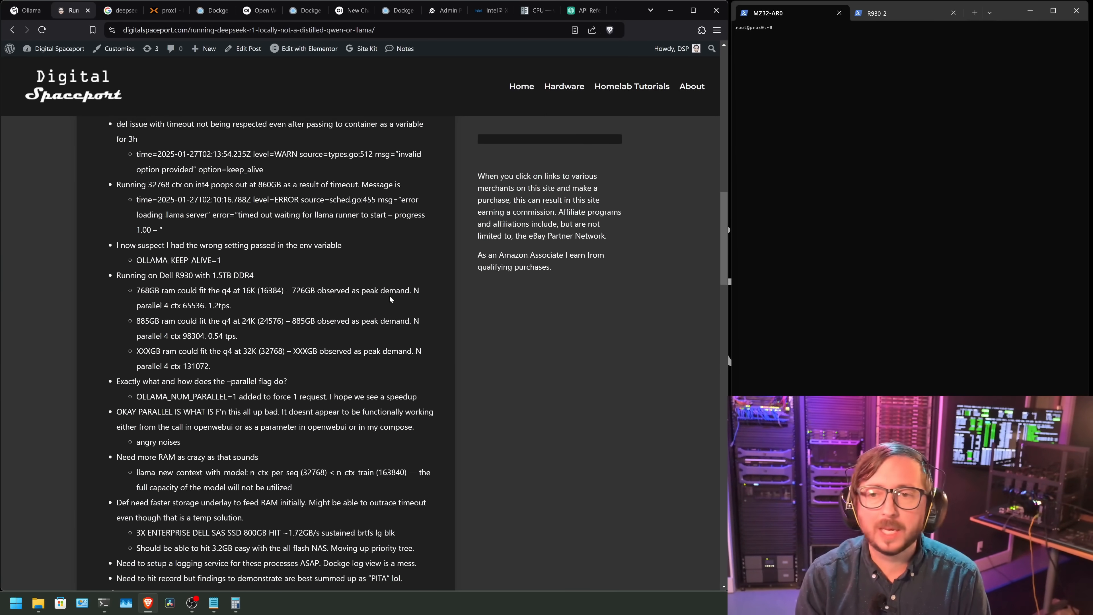
scroll("down", 3)
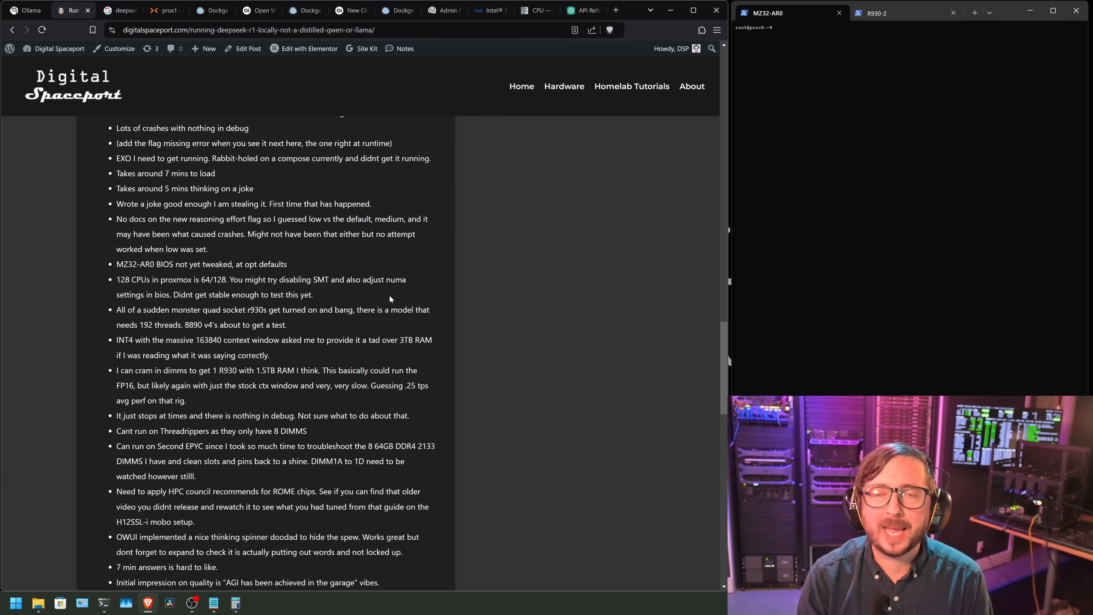
scroll("down", 3)
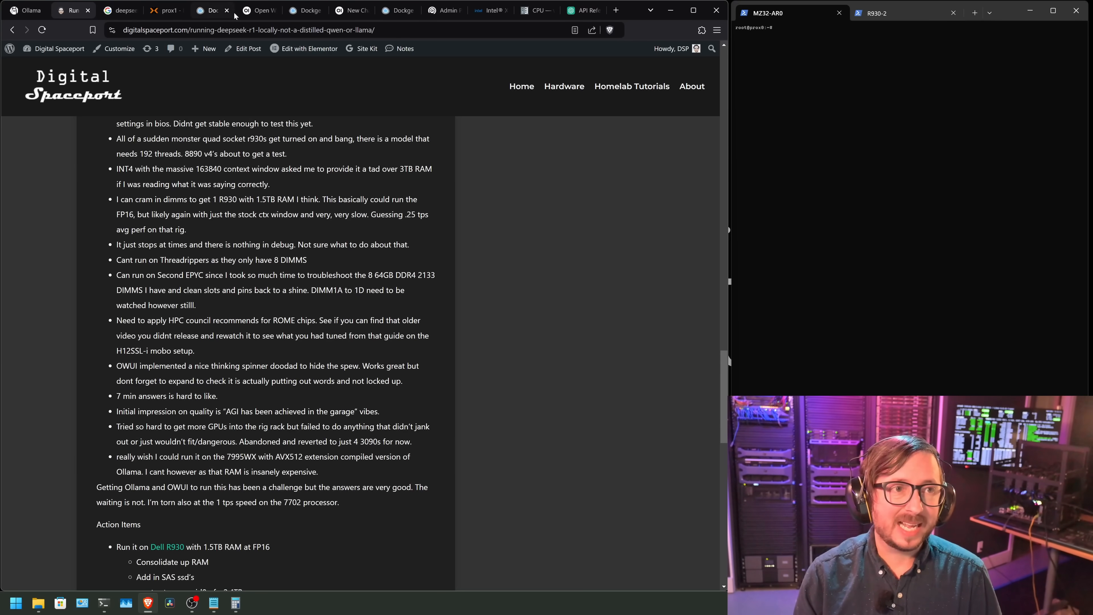
- Return to the Open WebUI tab with the peppermint answer
left_click(258, 10)
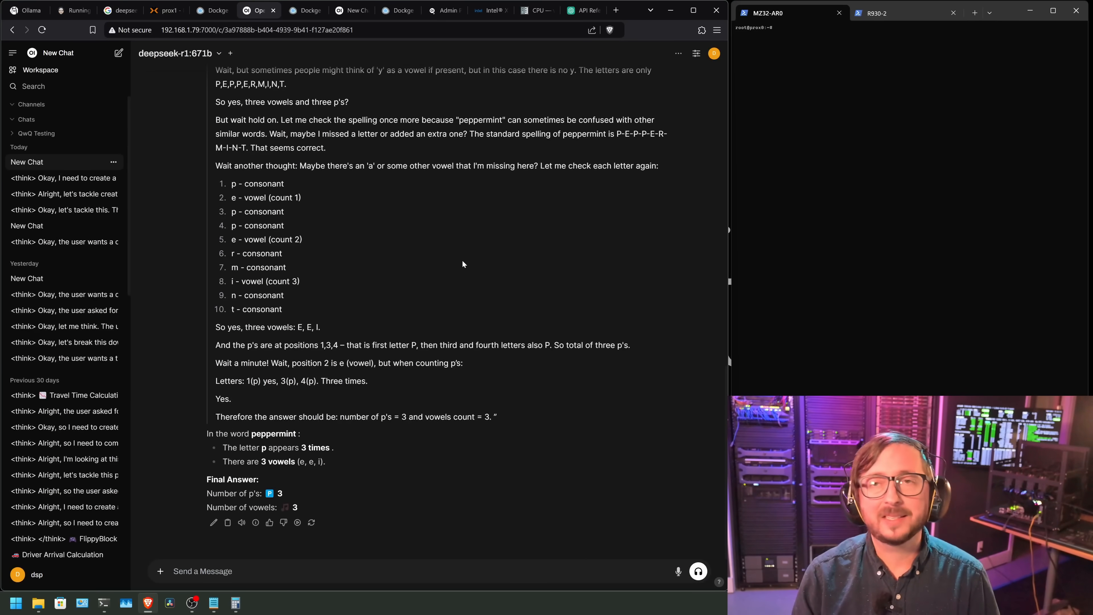